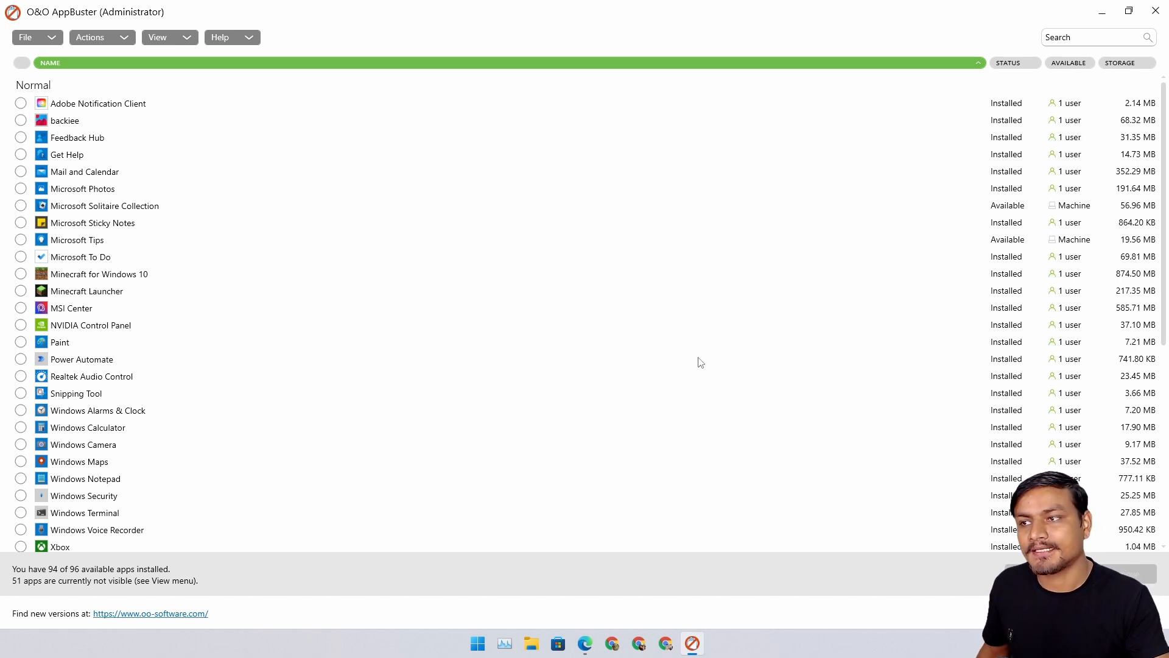
mouse_move(422, 251)
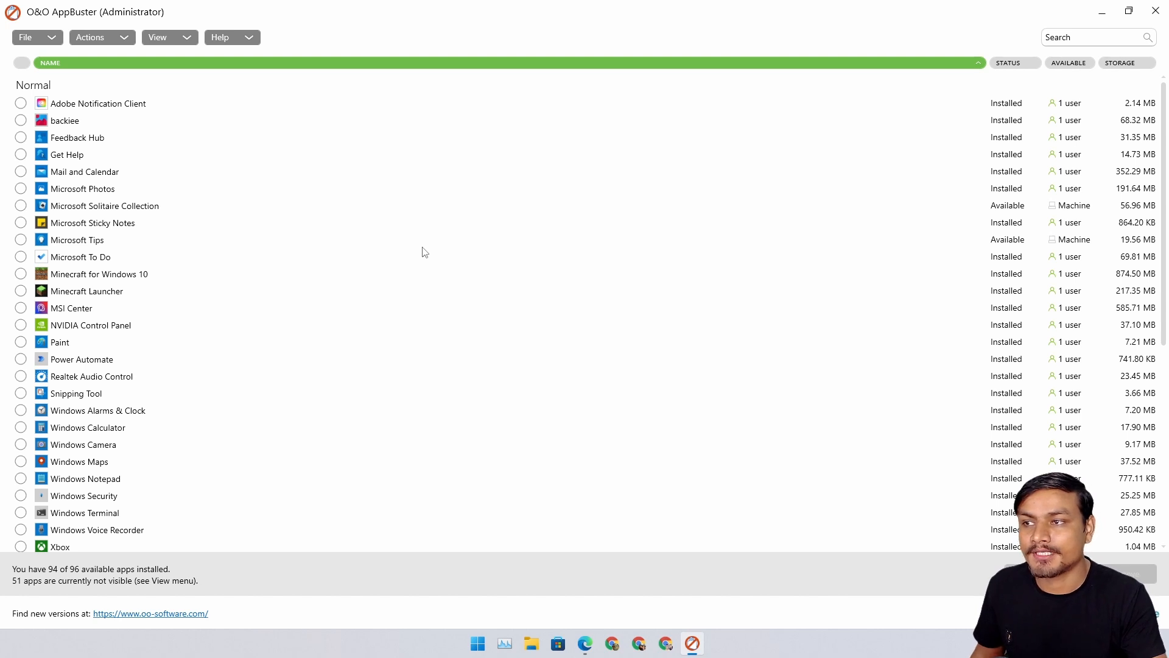
mouse_move(409, 278)
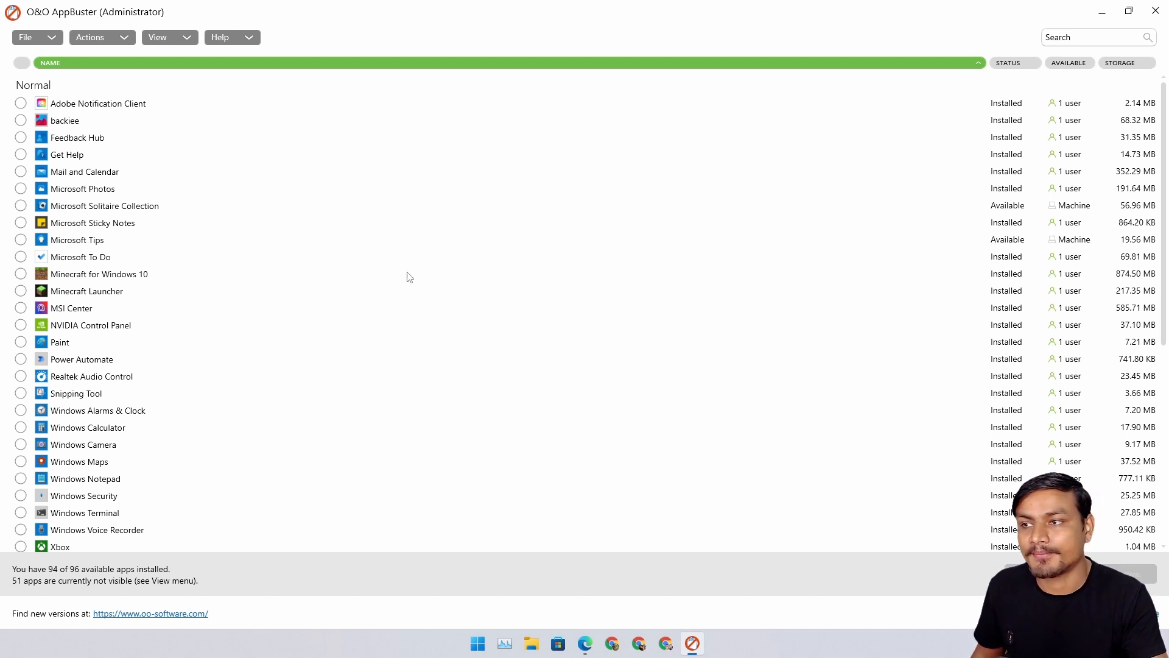
mouse_move(387, 283)
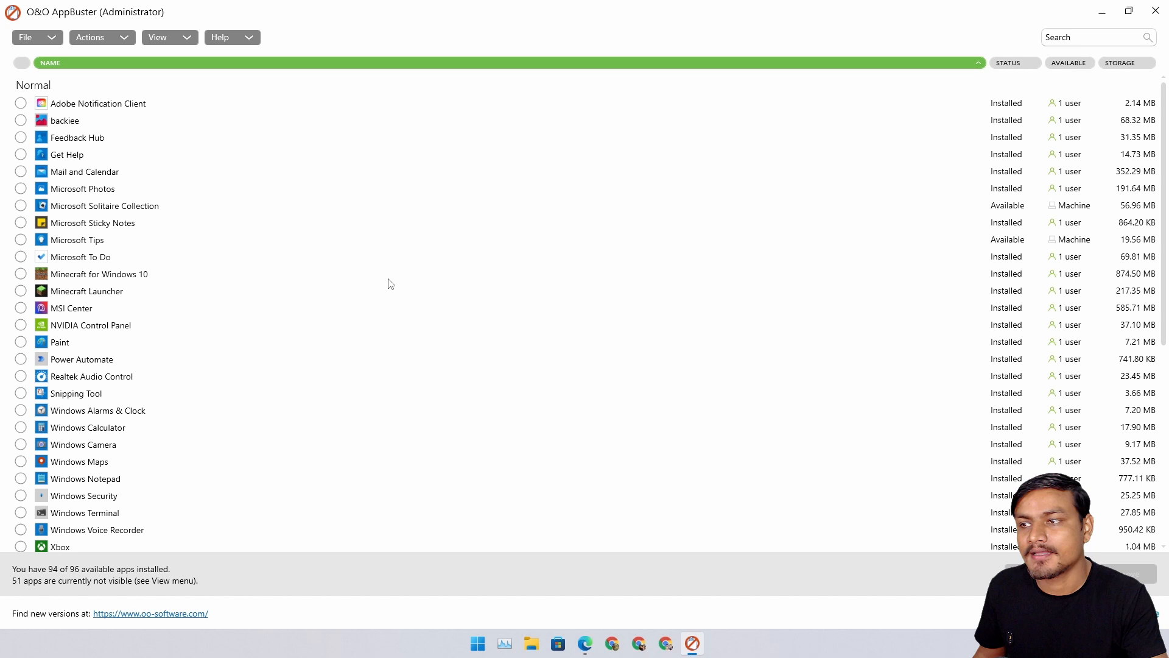
- View the oo-software.com AppBuster page in Edge, highlighting the phrase 'Windows 10 and 11'
scroll(down, 3)
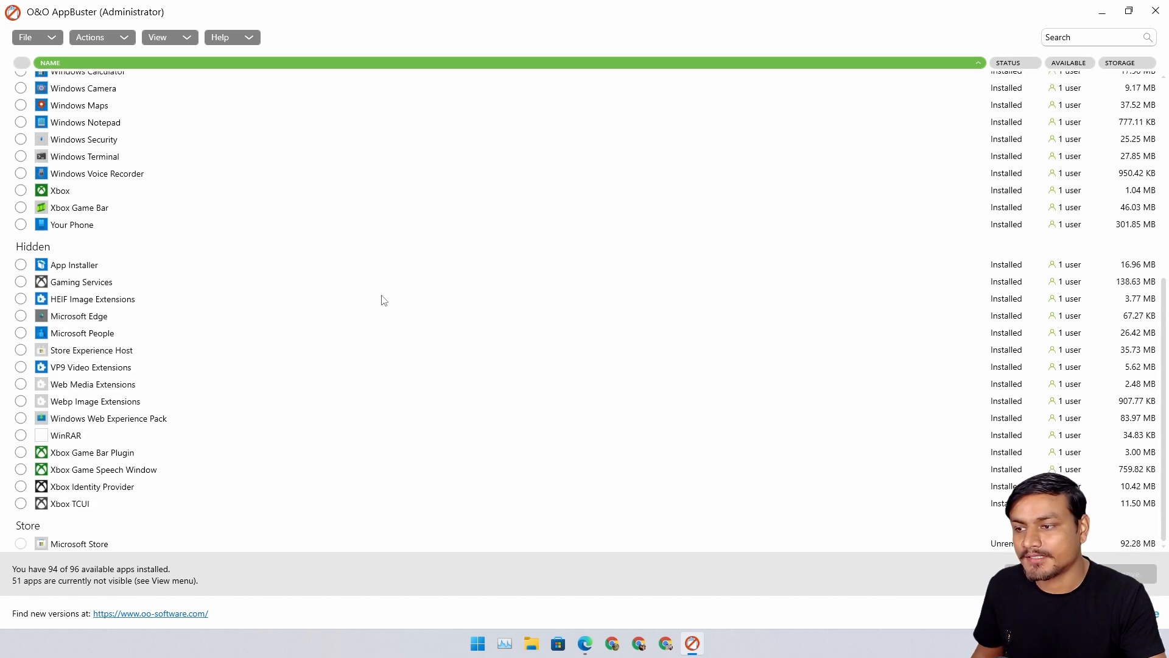
mouse_move(417, 345)
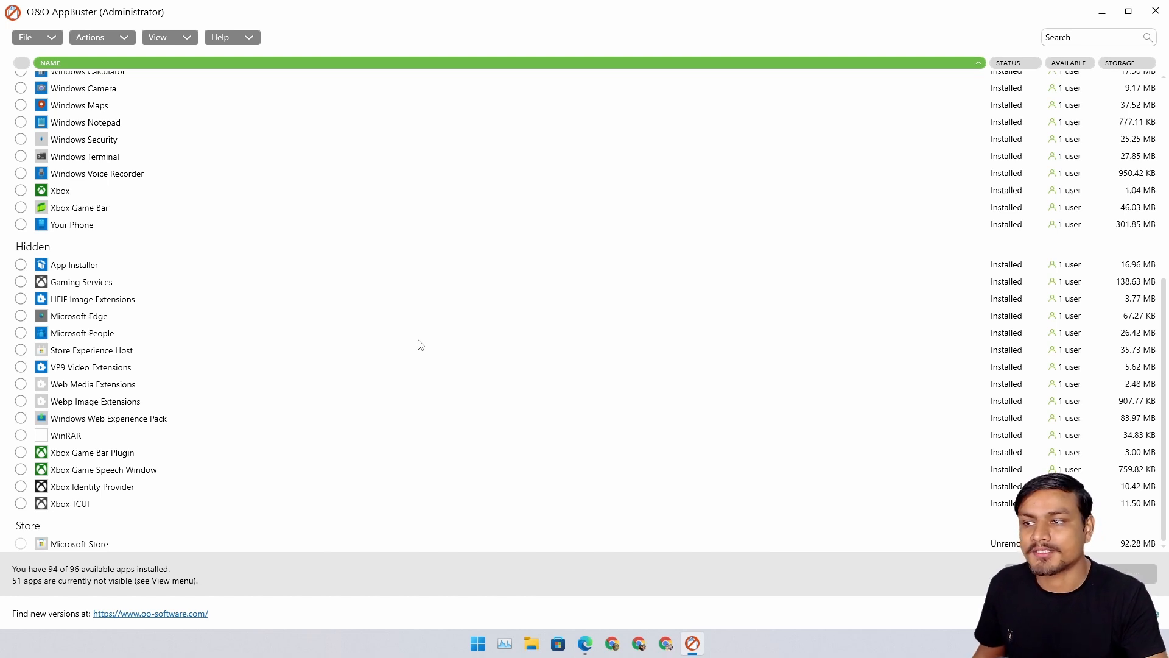
scroll(up, 3)
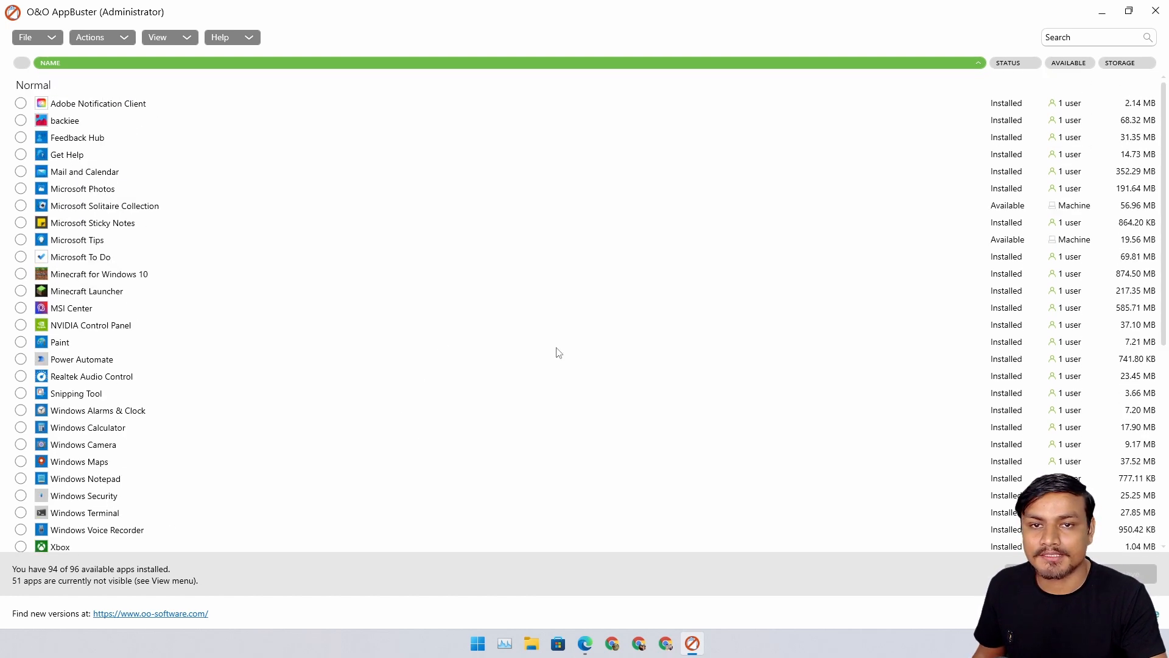
mouse_move(522, 273)
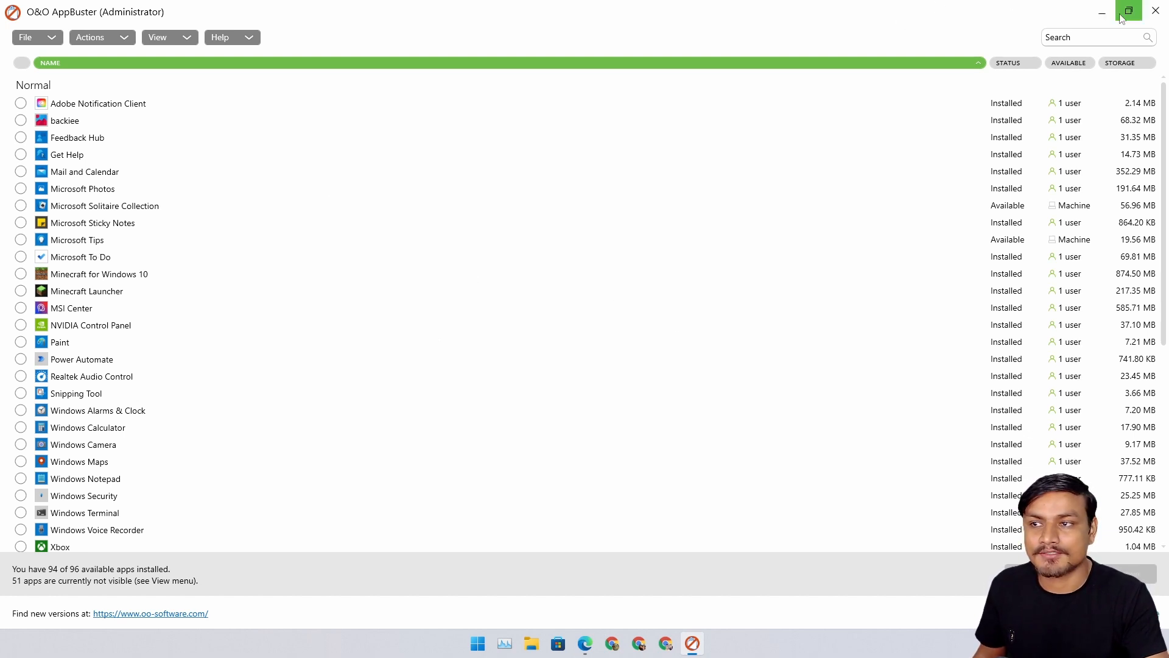
mouse_move(776, 141)
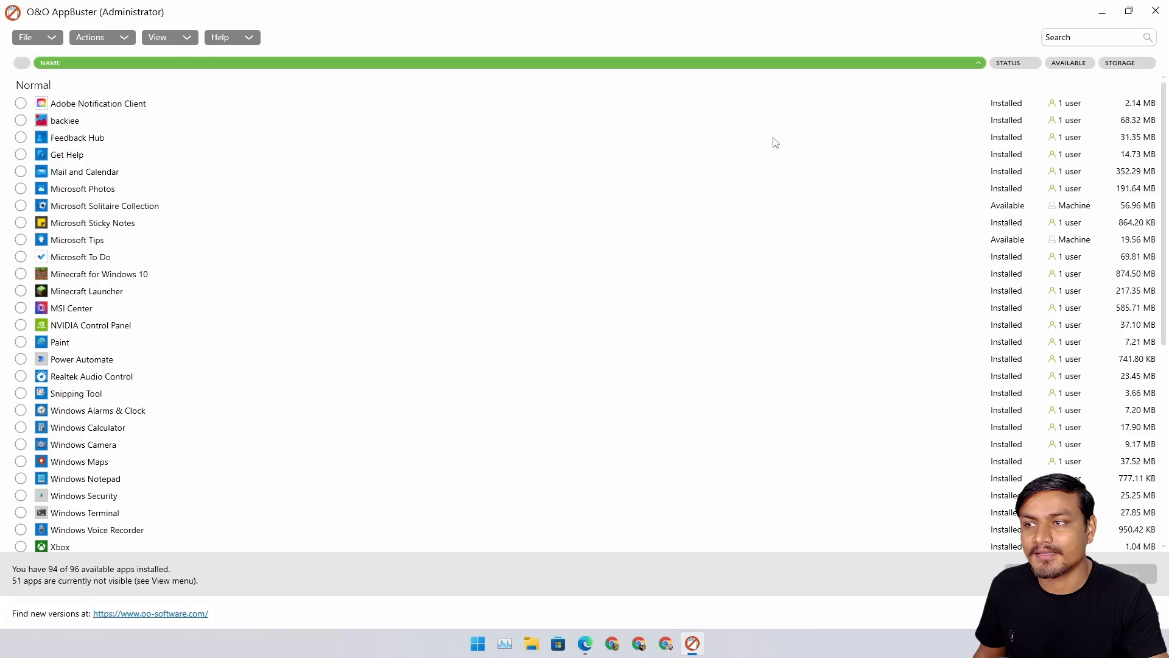
mouse_move(513, 212)
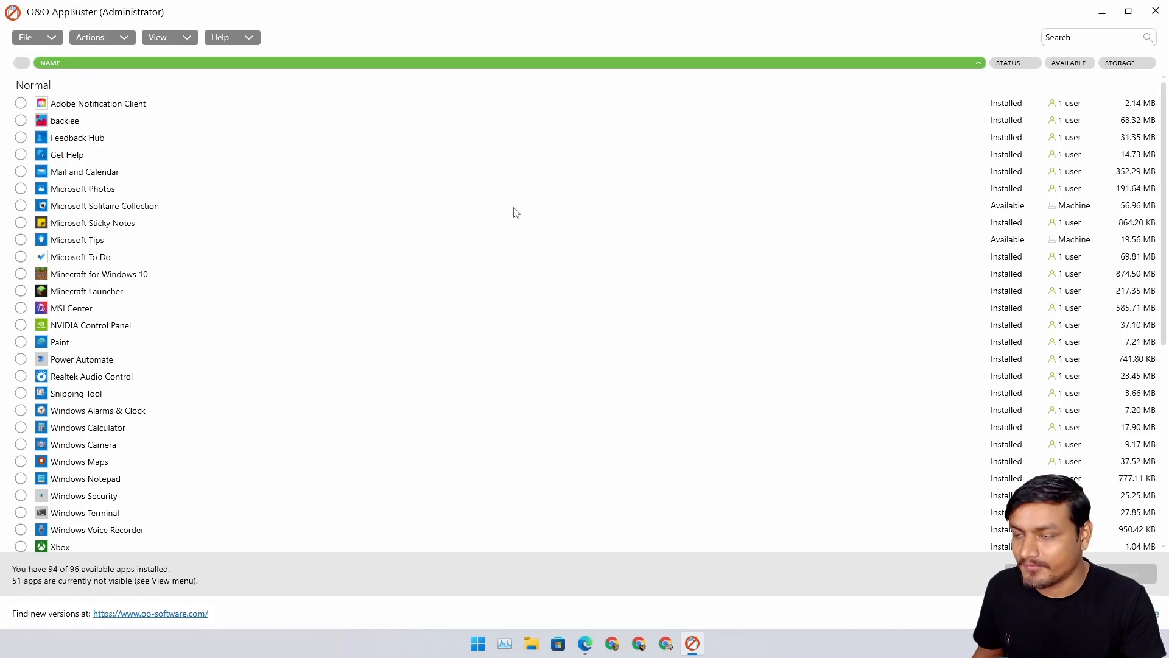
mouse_move(481, 236)
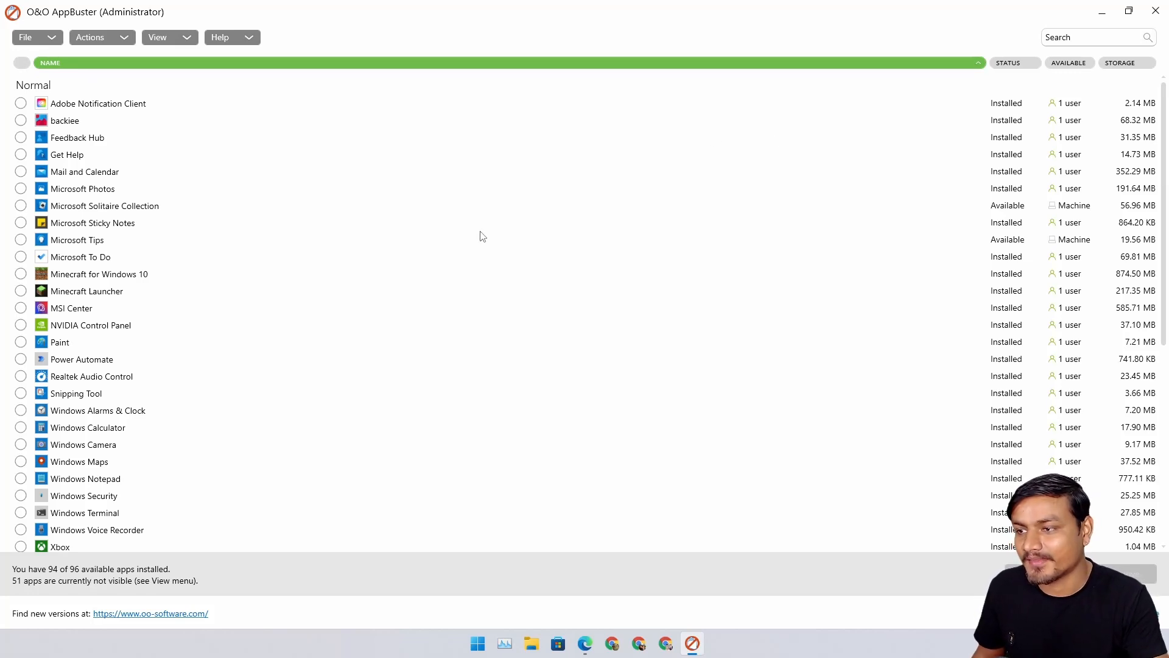
mouse_move(579, 577)
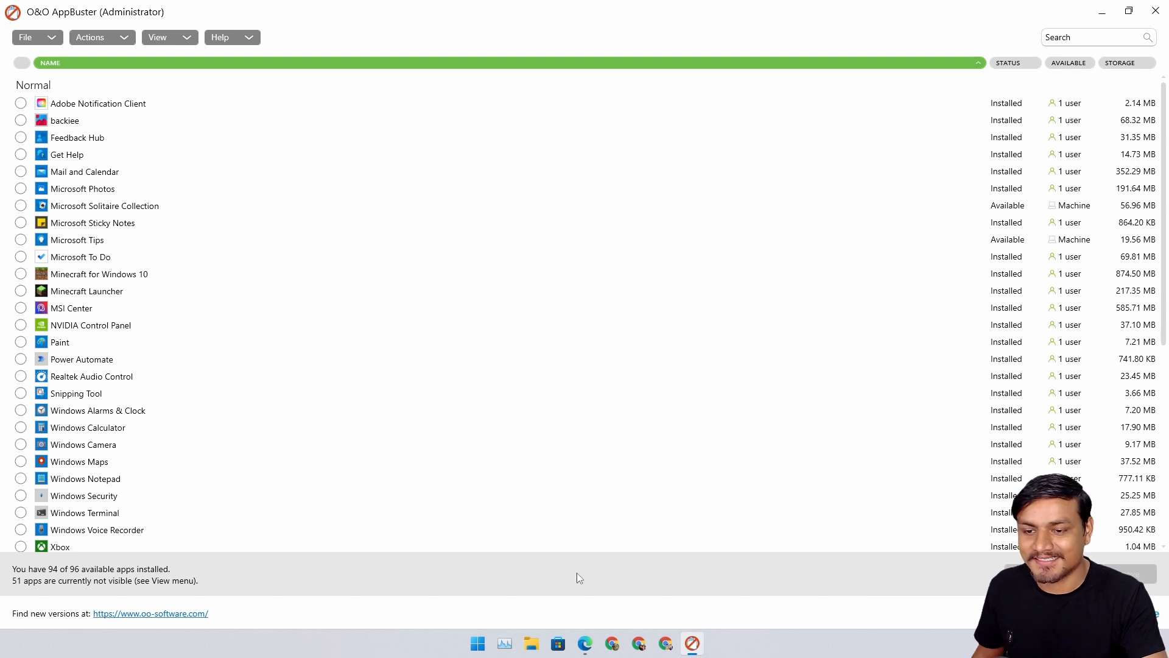
click(150, 612)
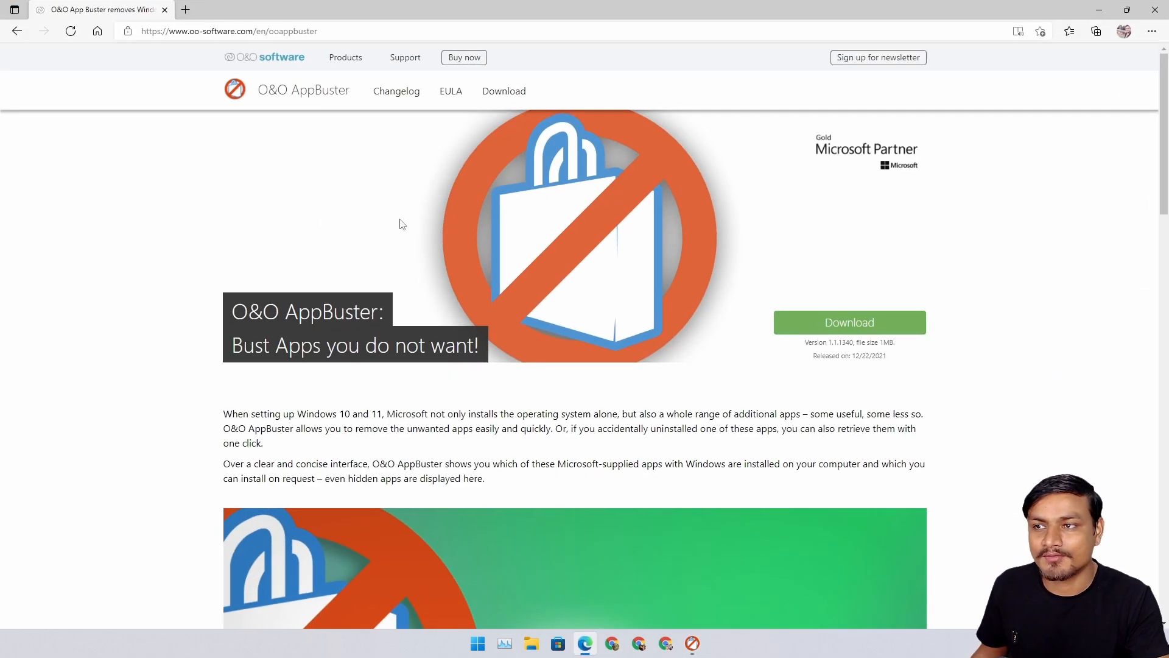
mouse_move(291, 184)
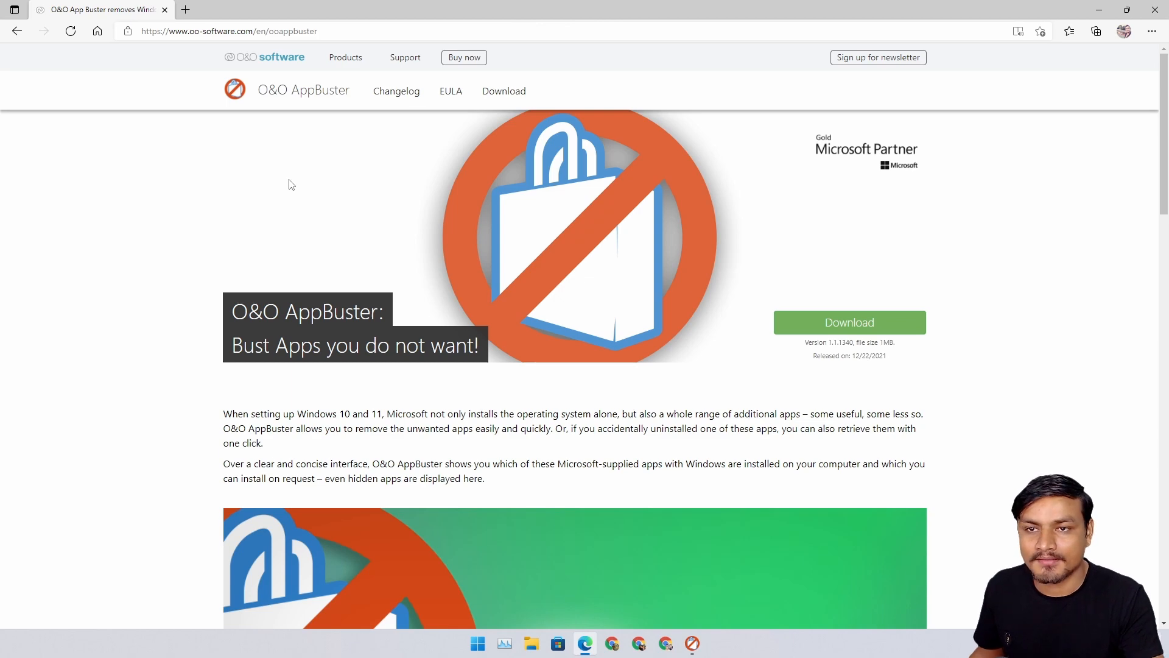
mouse_move(407, 241)
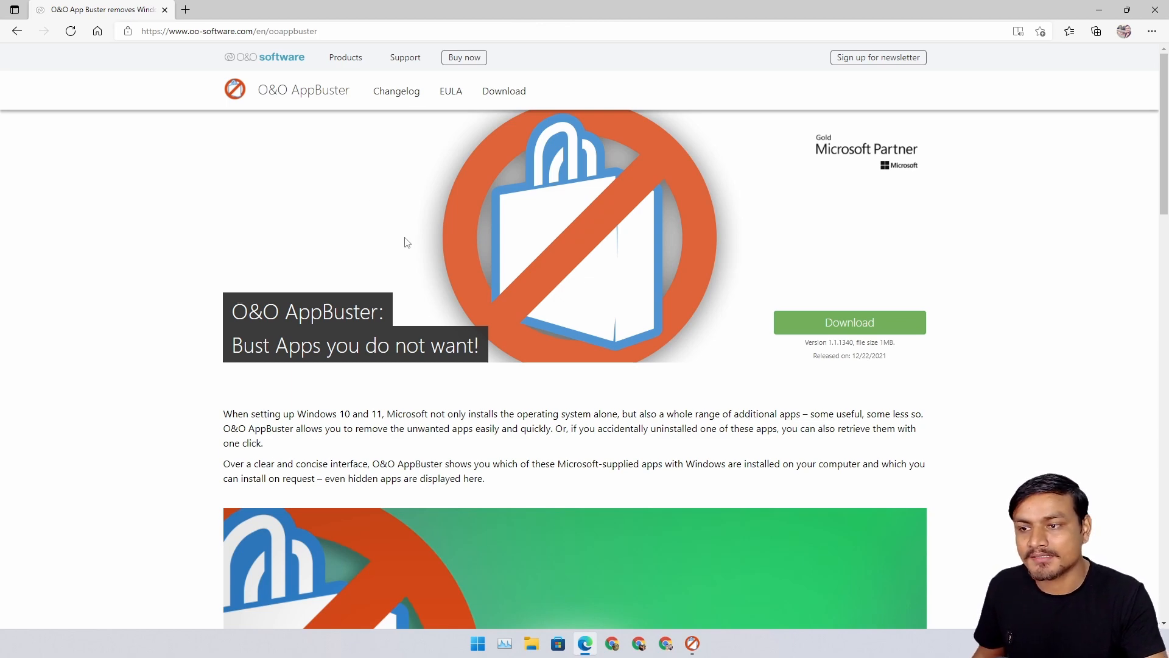
scroll(down, 3)
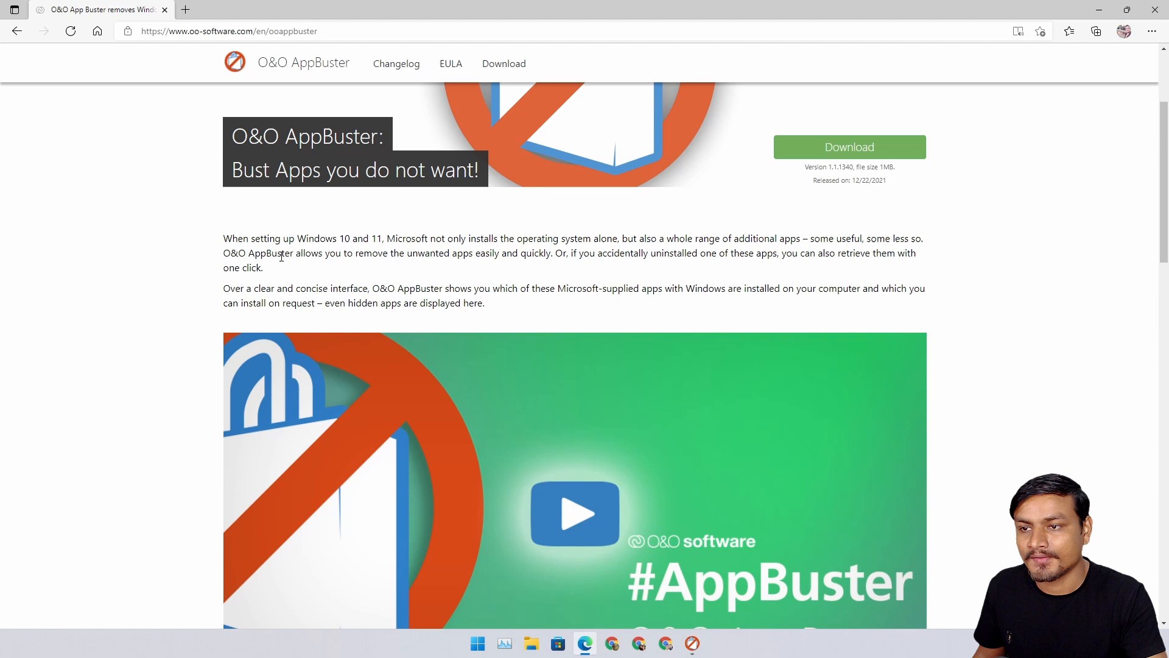
drag(297, 237, 381, 237)
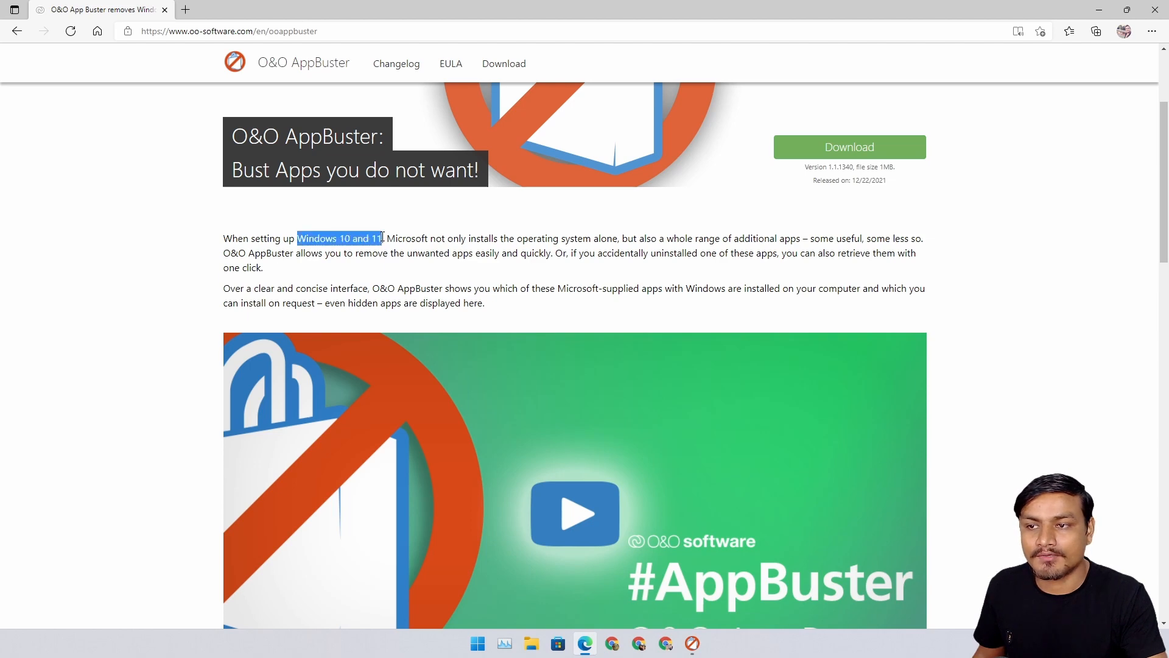
scroll(down, 3)
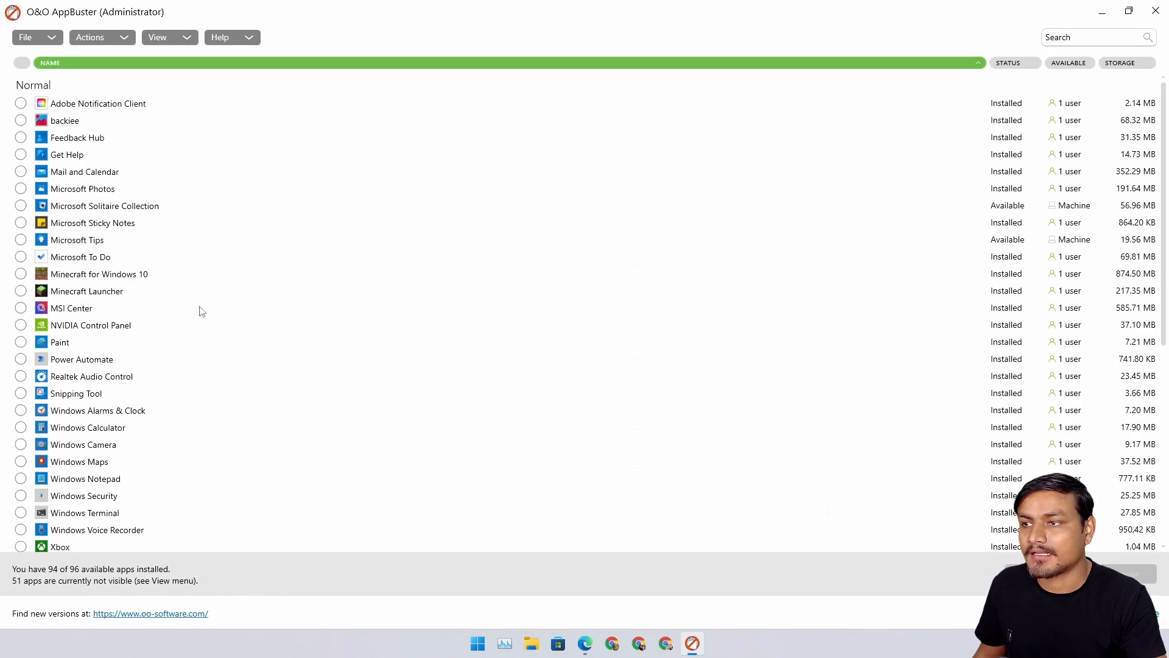
mouse_move(448, 248)
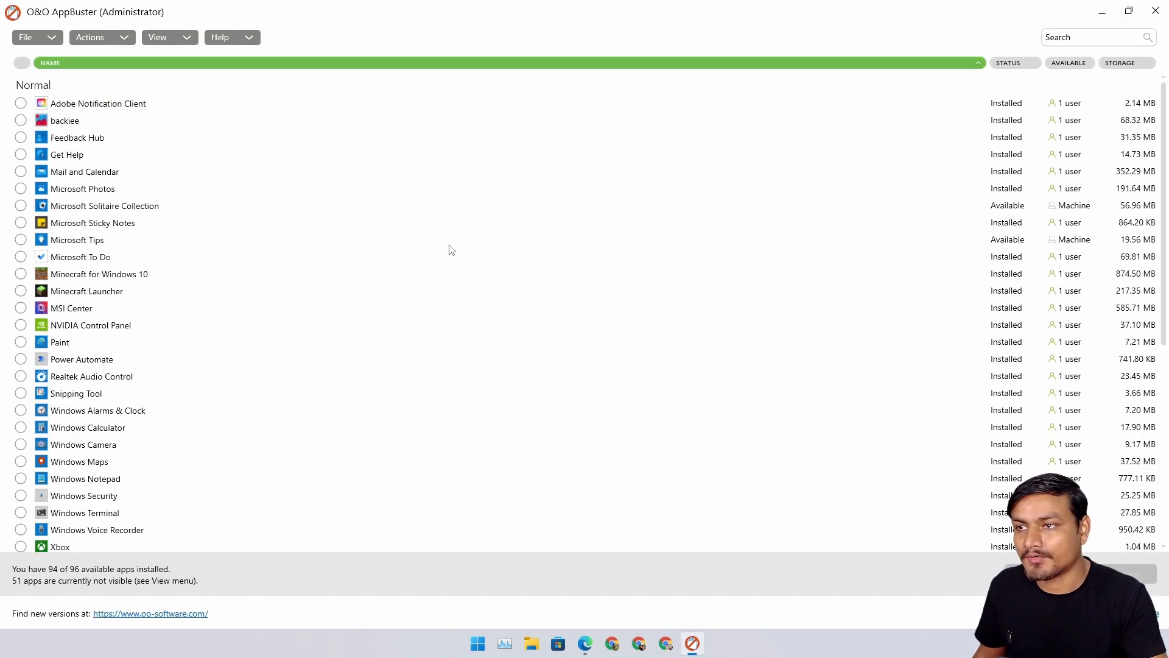
scroll(down, 3)
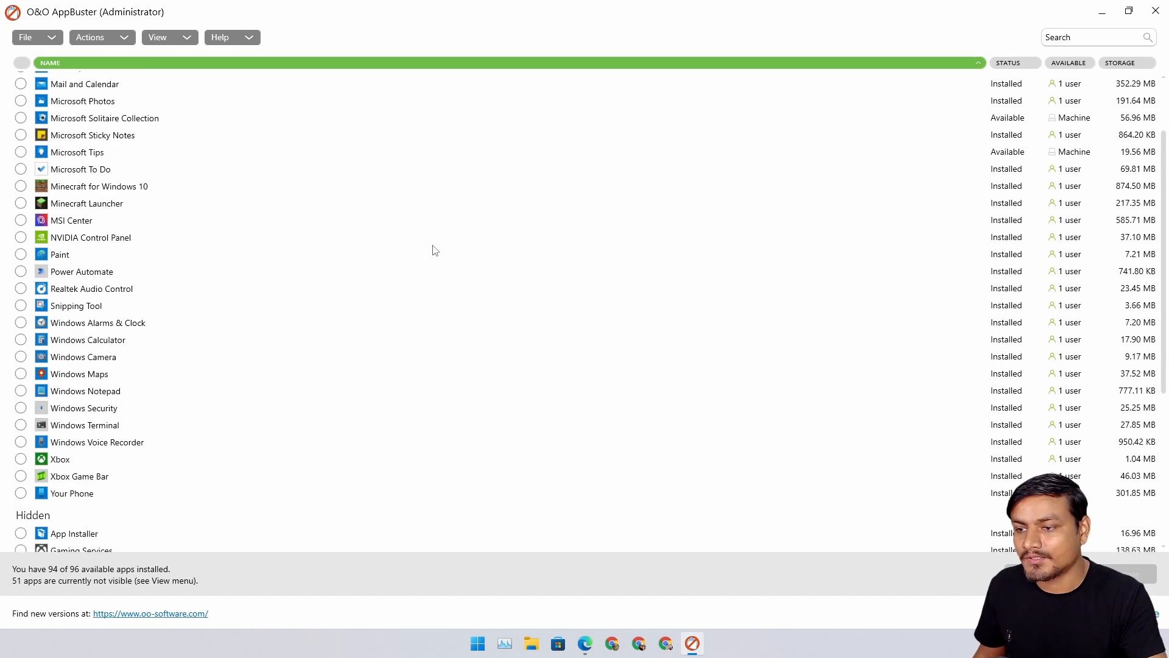
click(476, 643)
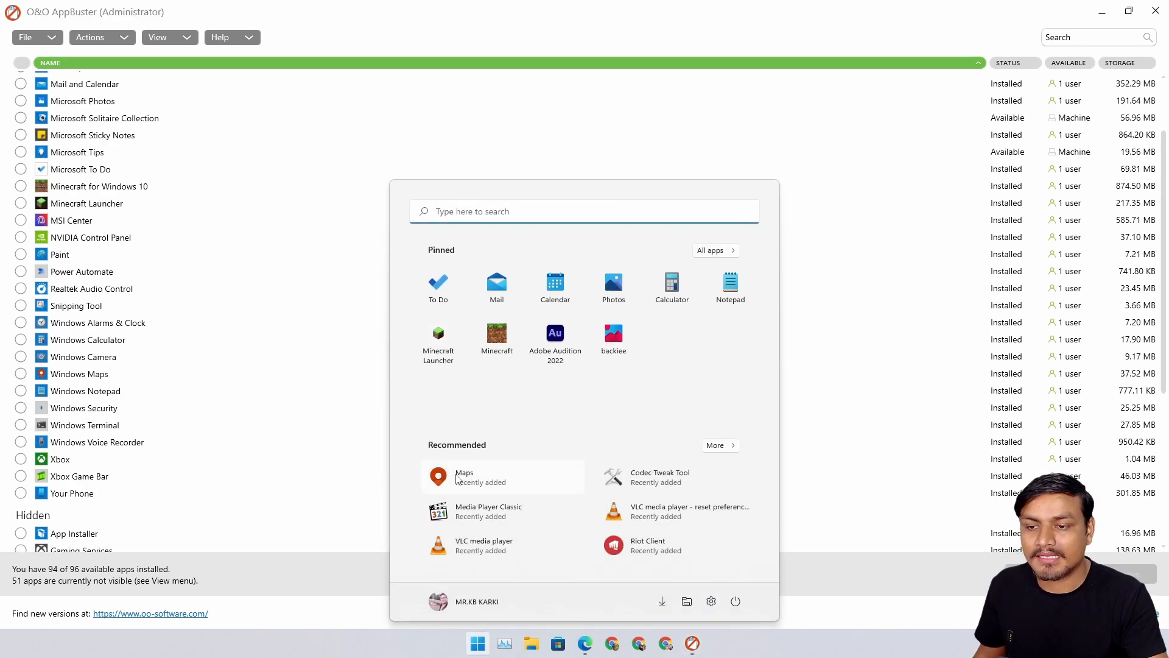
right_click(464, 476)
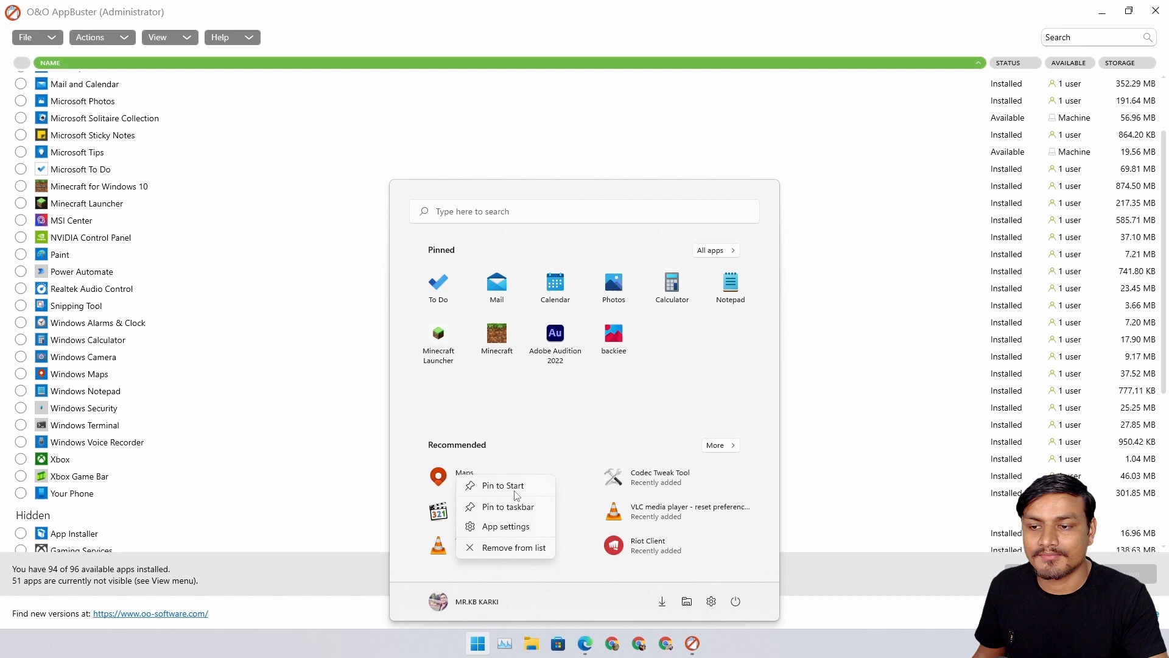
mouse_move(440, 479)
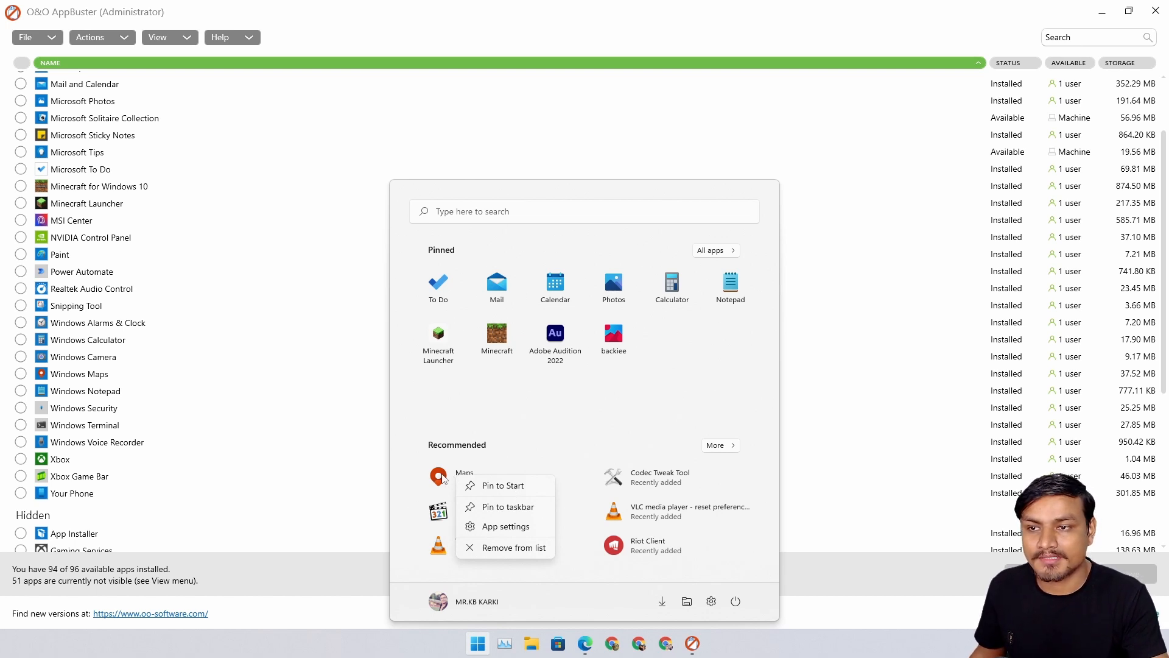
mouse_move(143, 367)
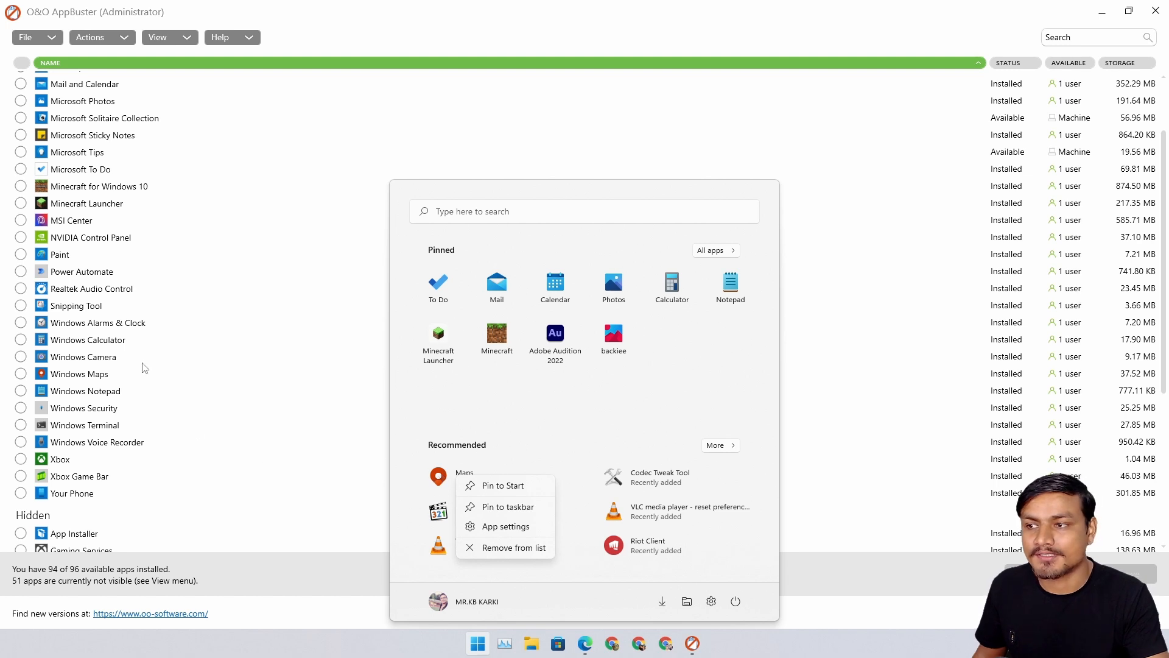
click(74, 304)
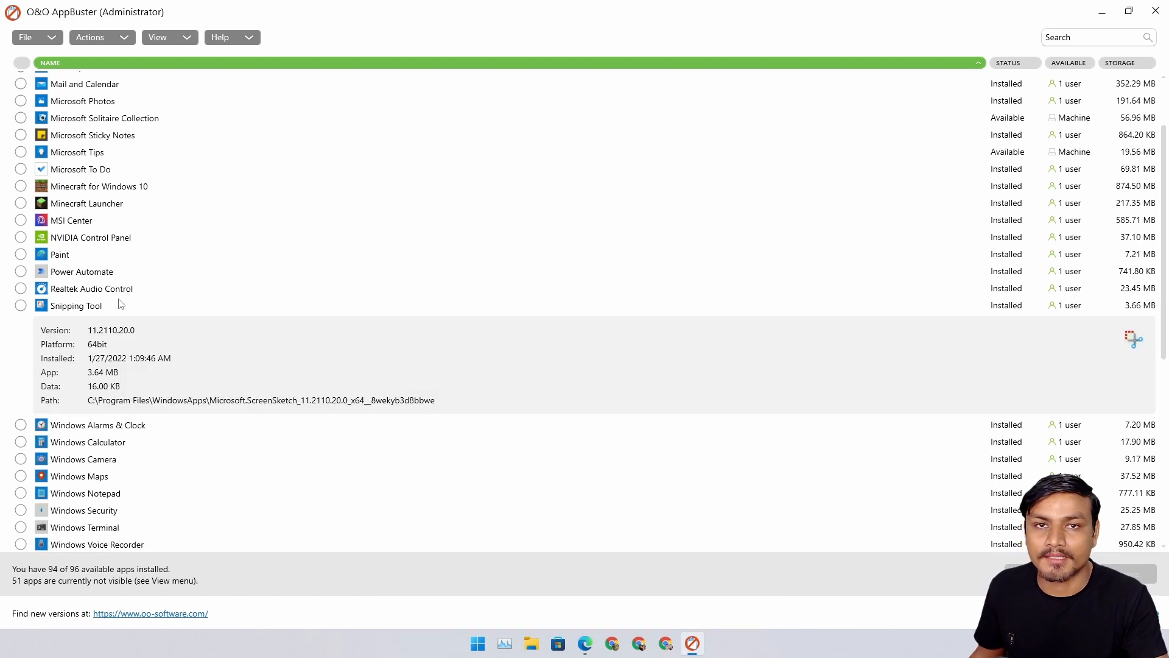
click(74, 304)
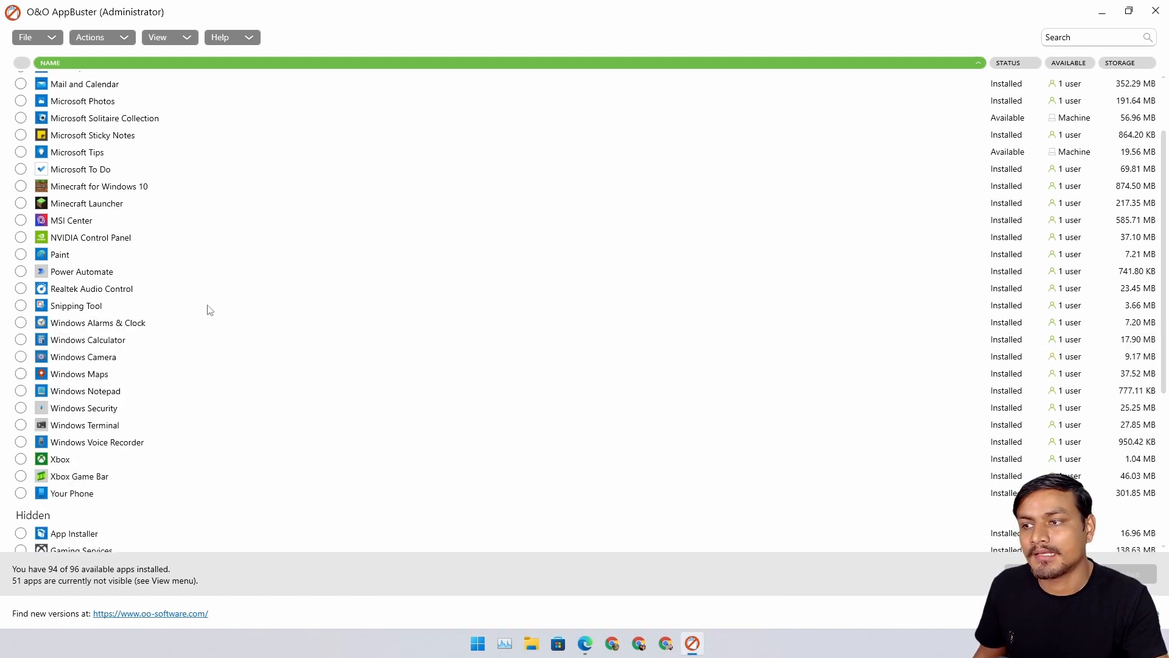
mouse_move(227, 340)
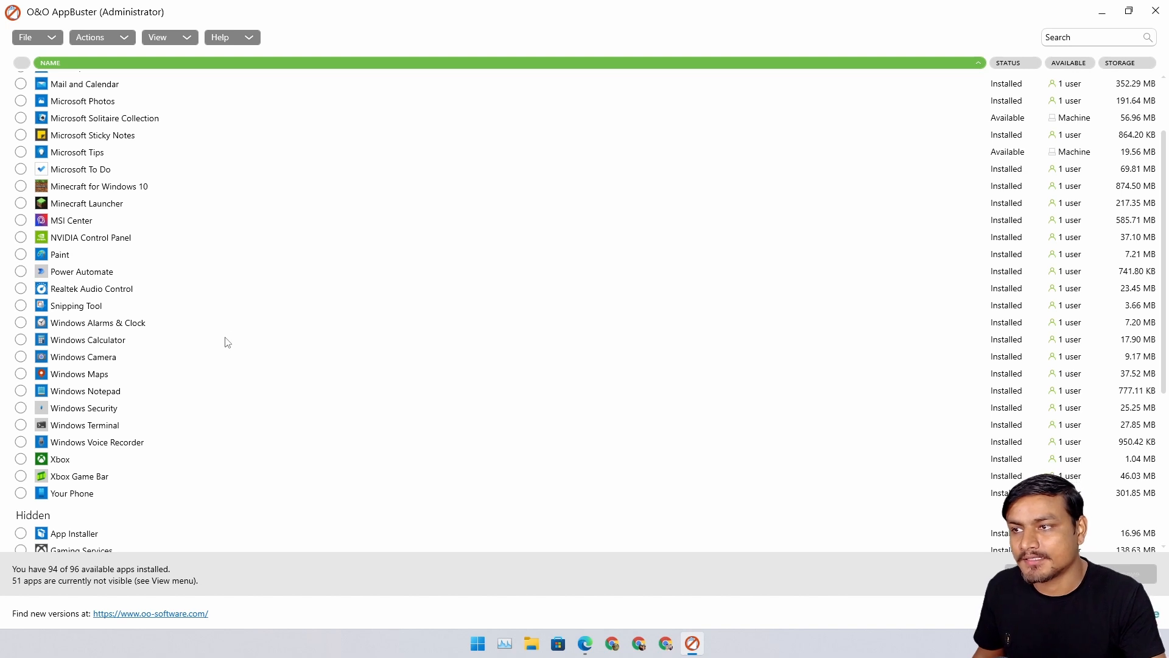
scroll(up, 3)
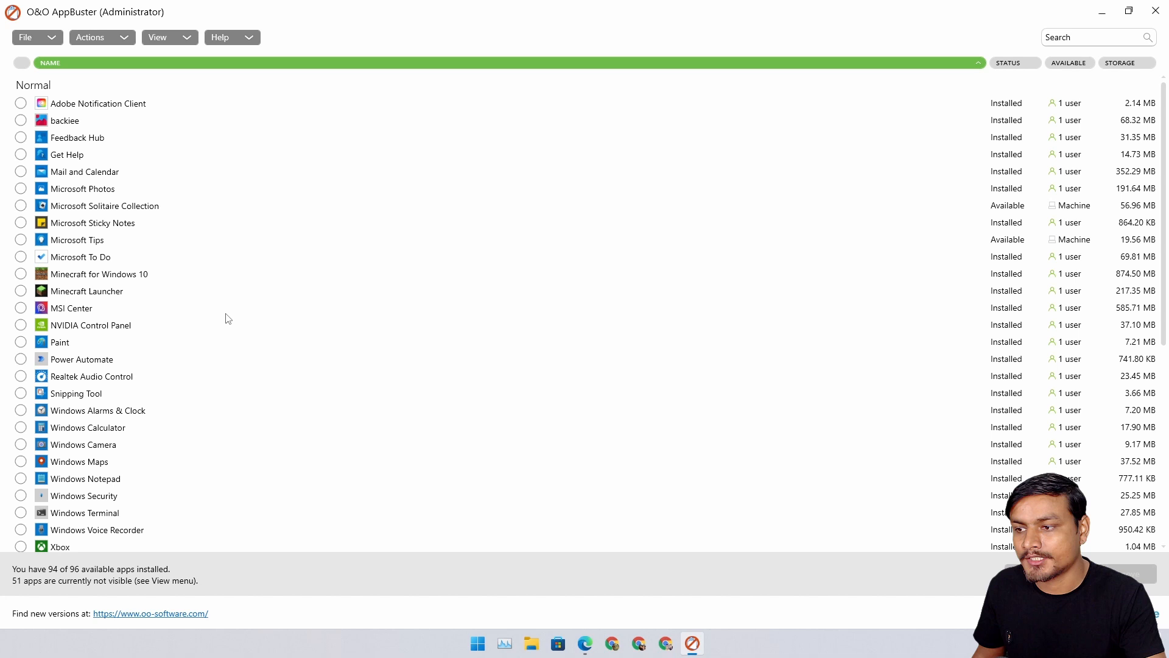
scroll(down, 3)
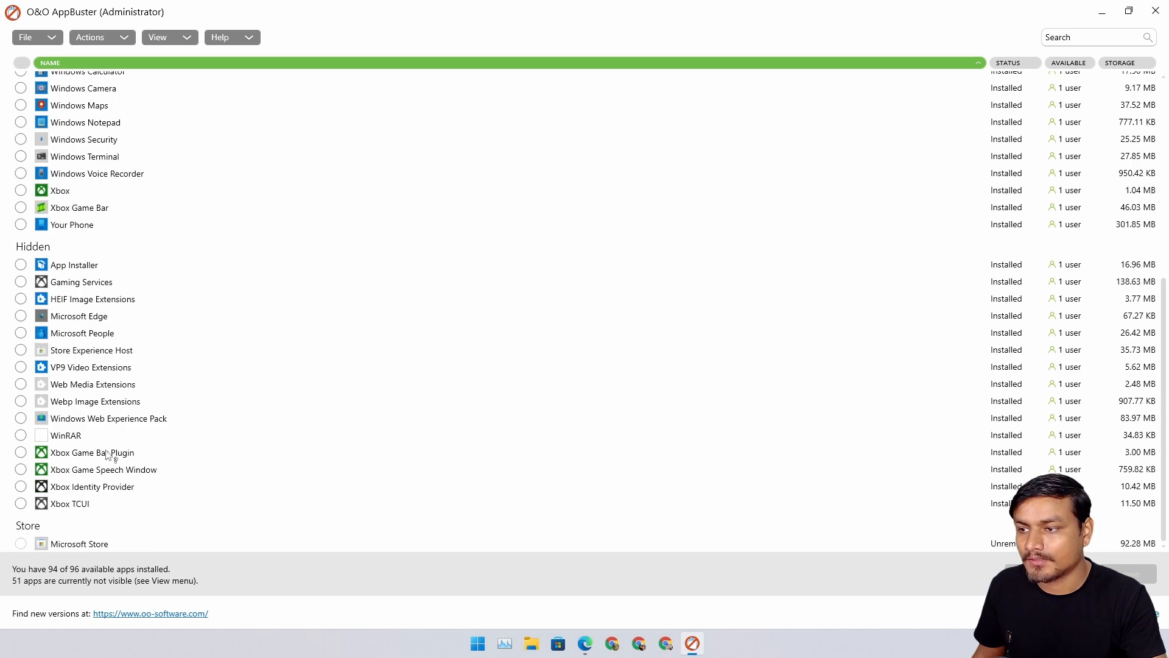
scroll(up, 3)
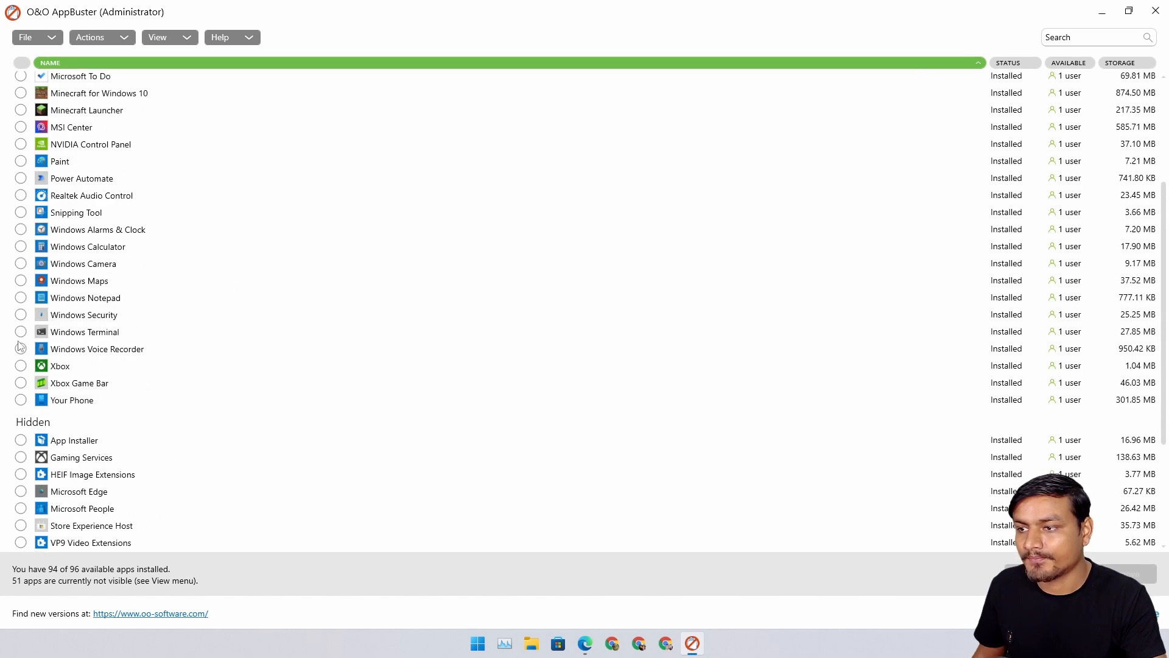
- Tick Windows Maps and Your Phone in the Normal section for removal
click(21, 280)
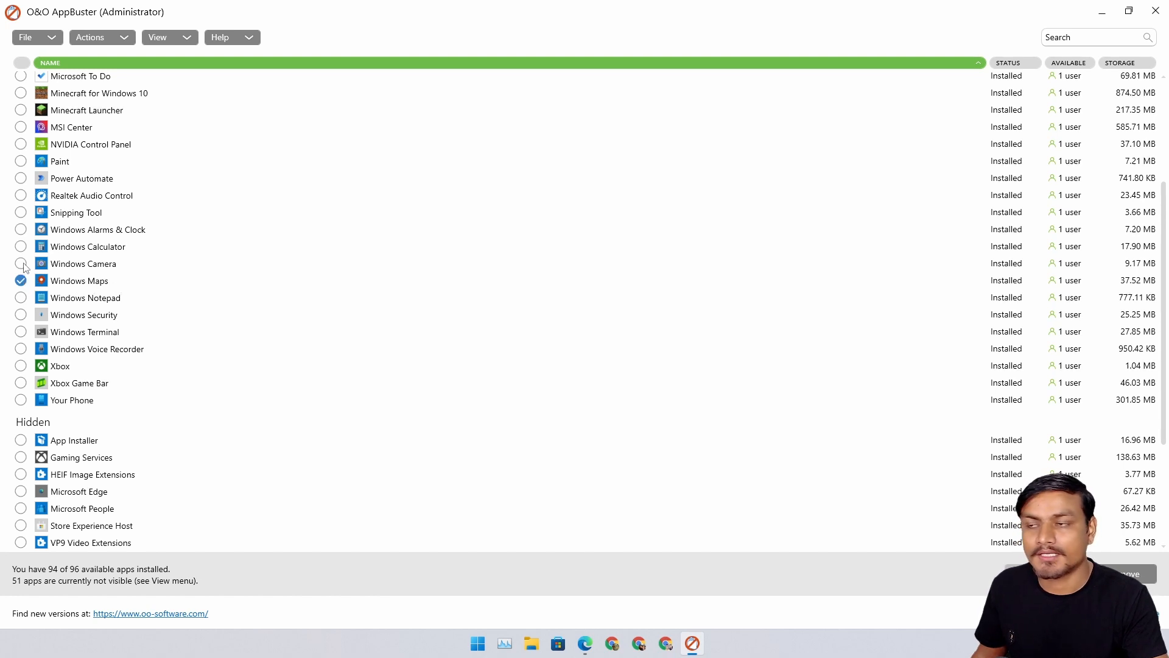
mouse_move(723, 399)
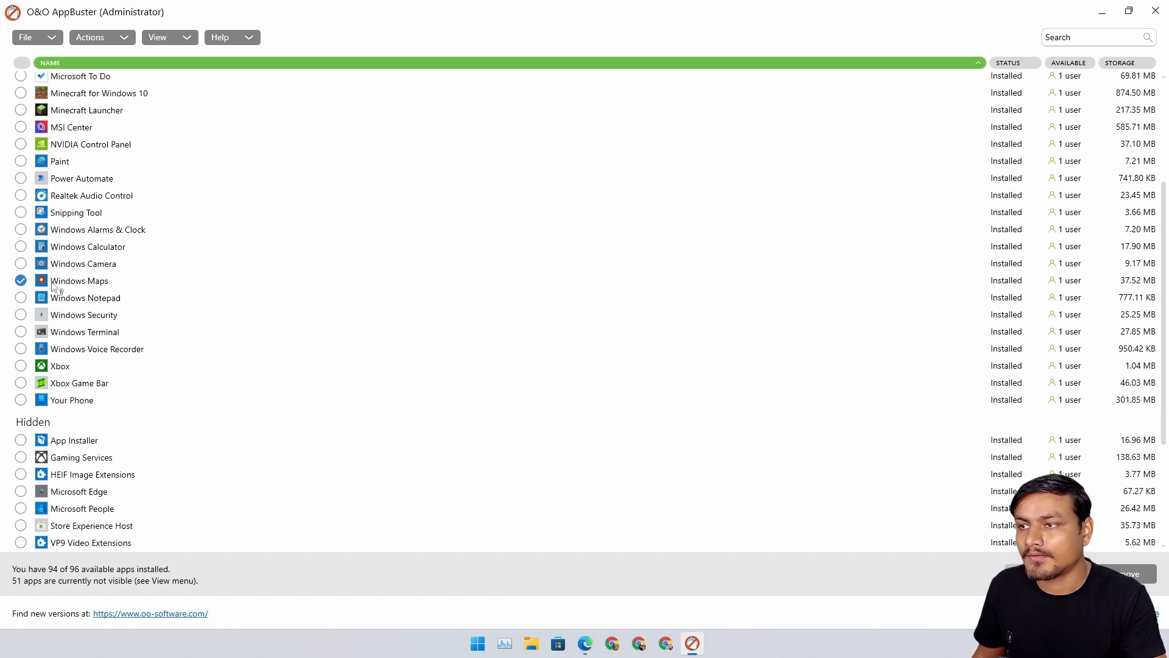
scroll(up, 3)
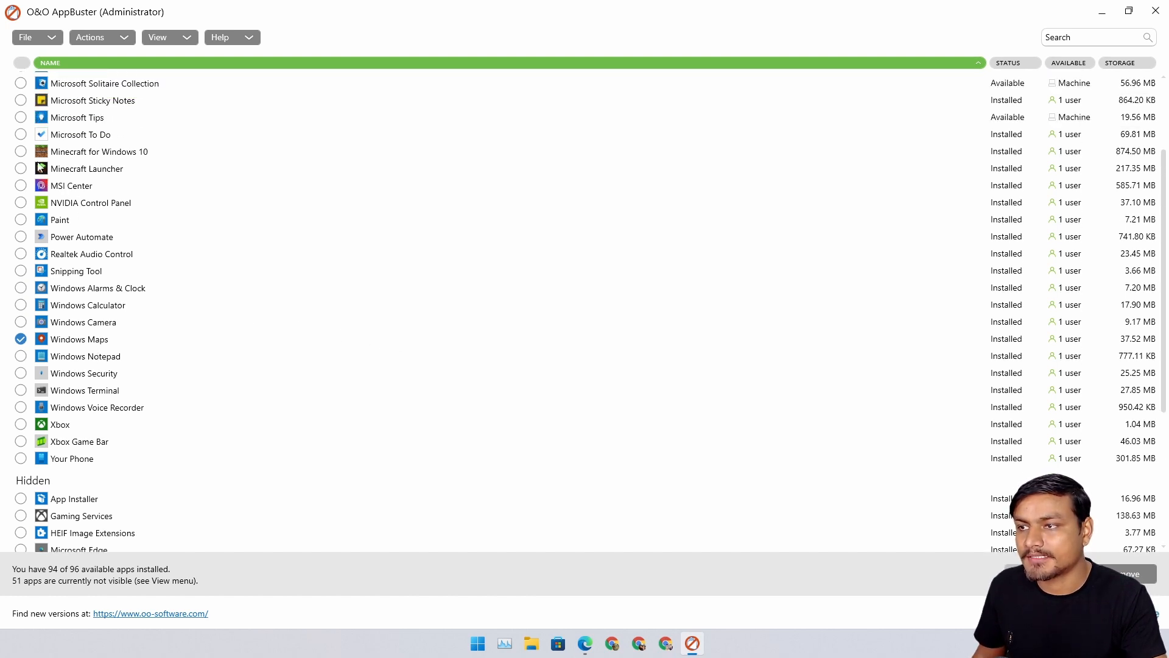
scroll(down, 3)
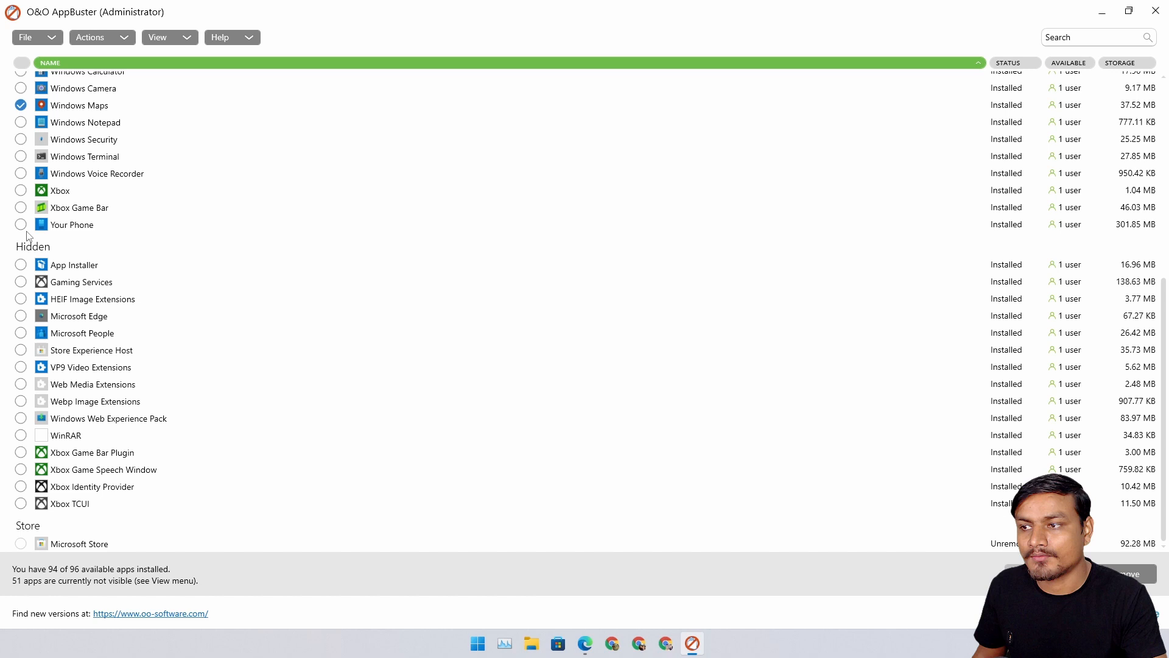
click(20, 224)
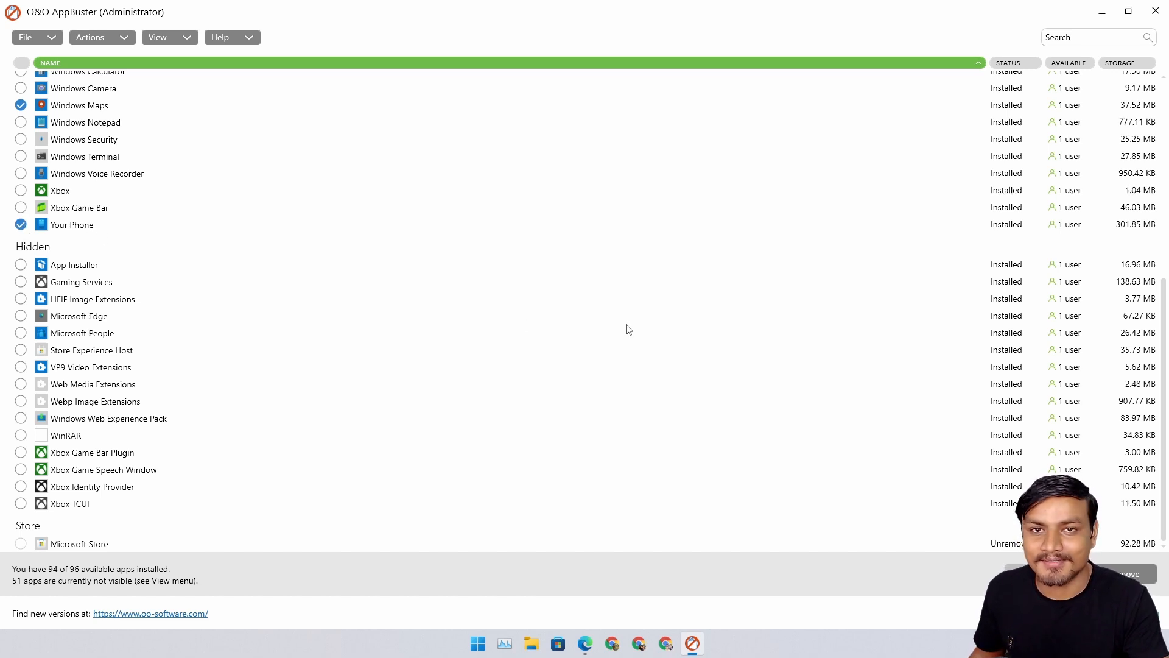
mouse_move(500, 361)
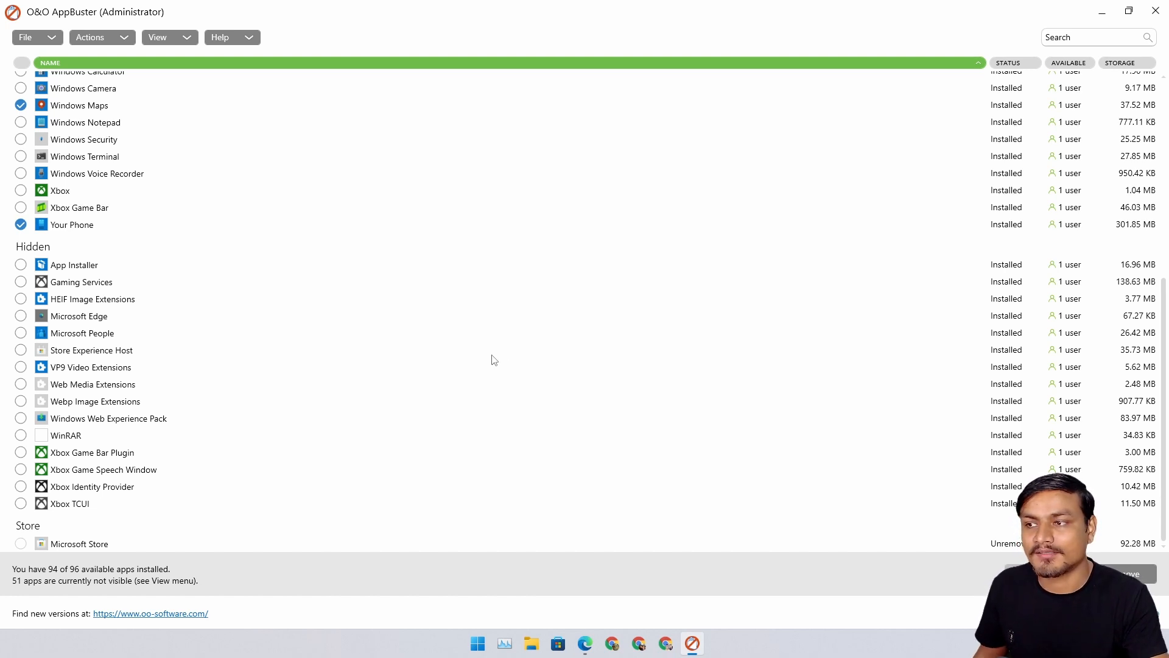
mouse_move(486, 353)
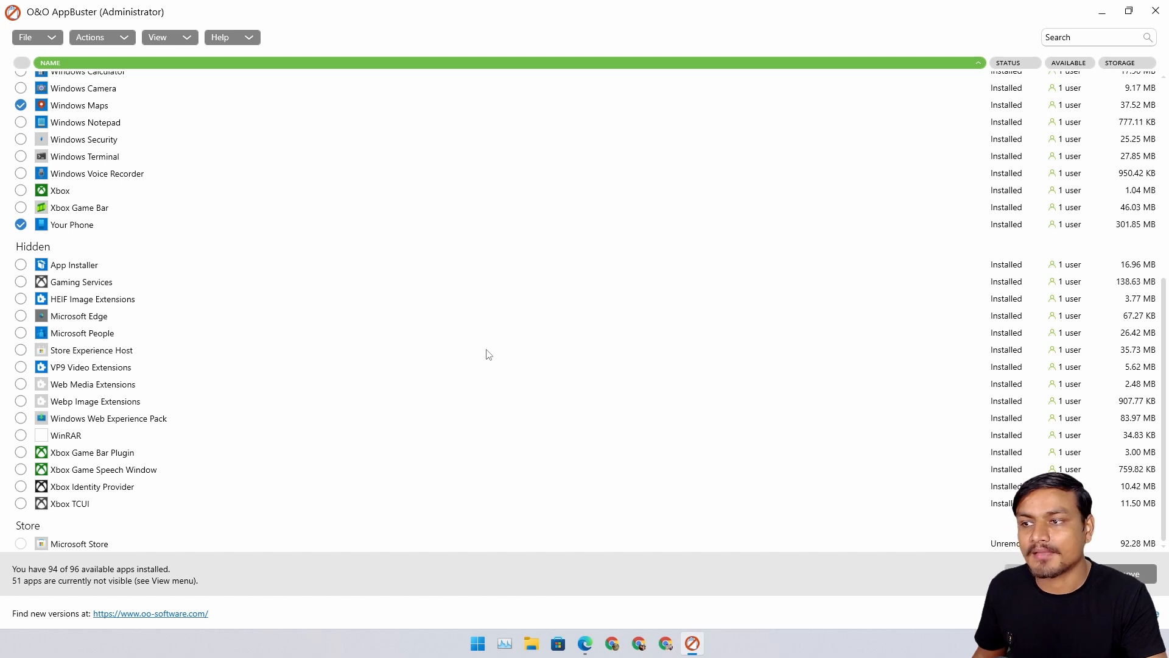
mouse_move(905, 411)
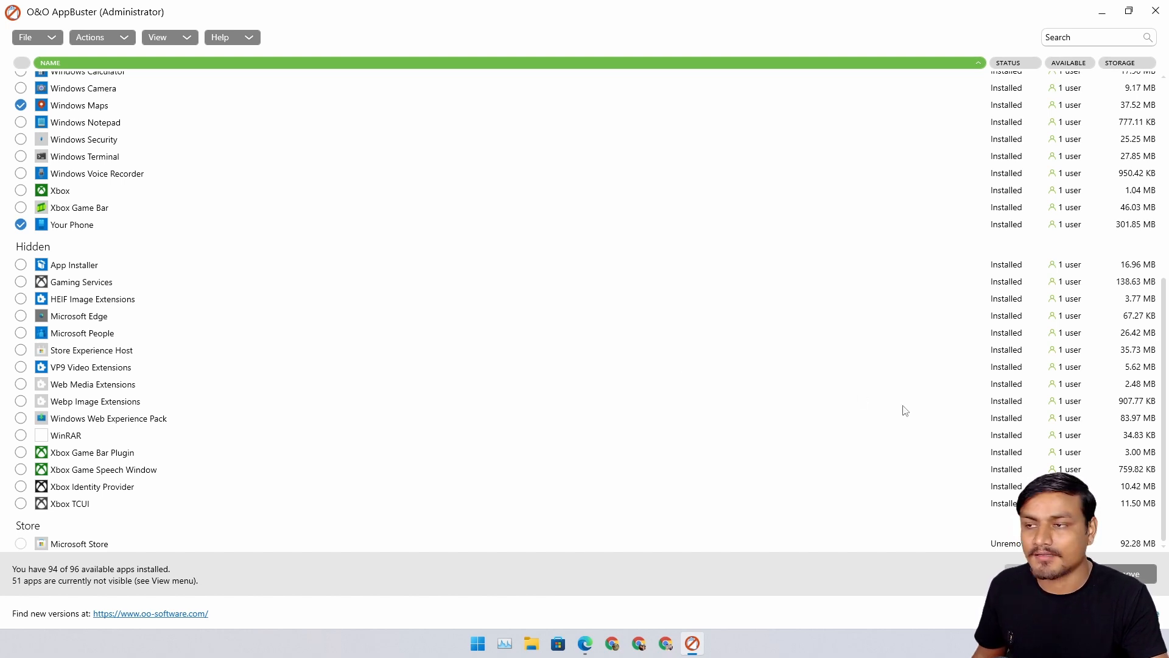
scroll(up, 3)
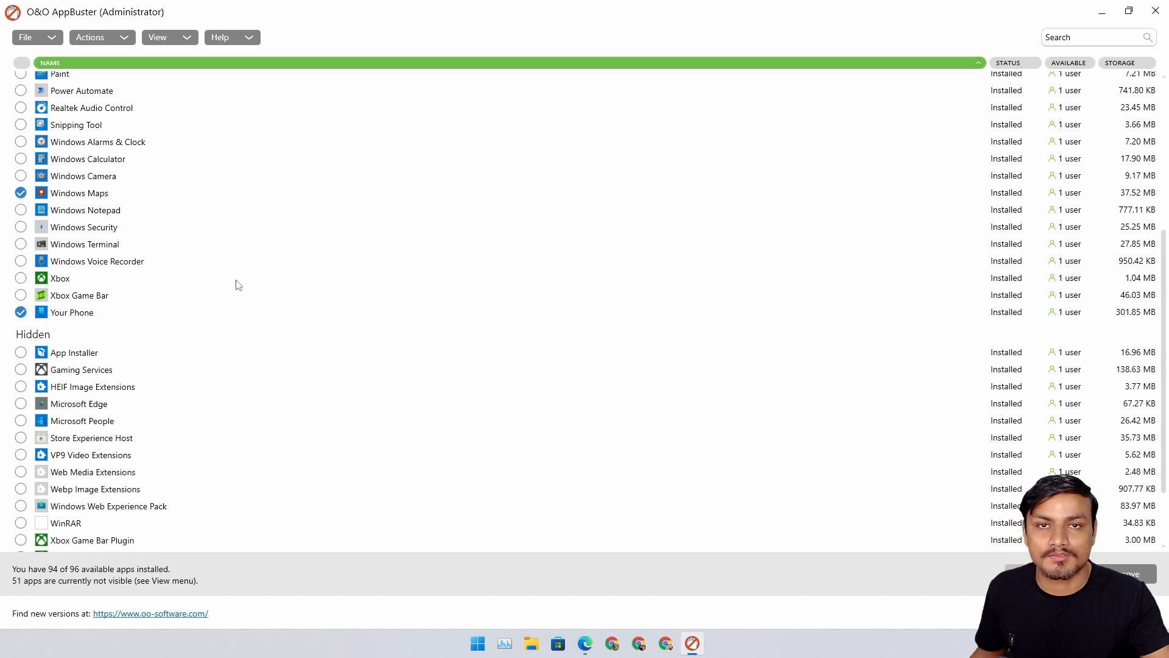
scroll(down, 3)
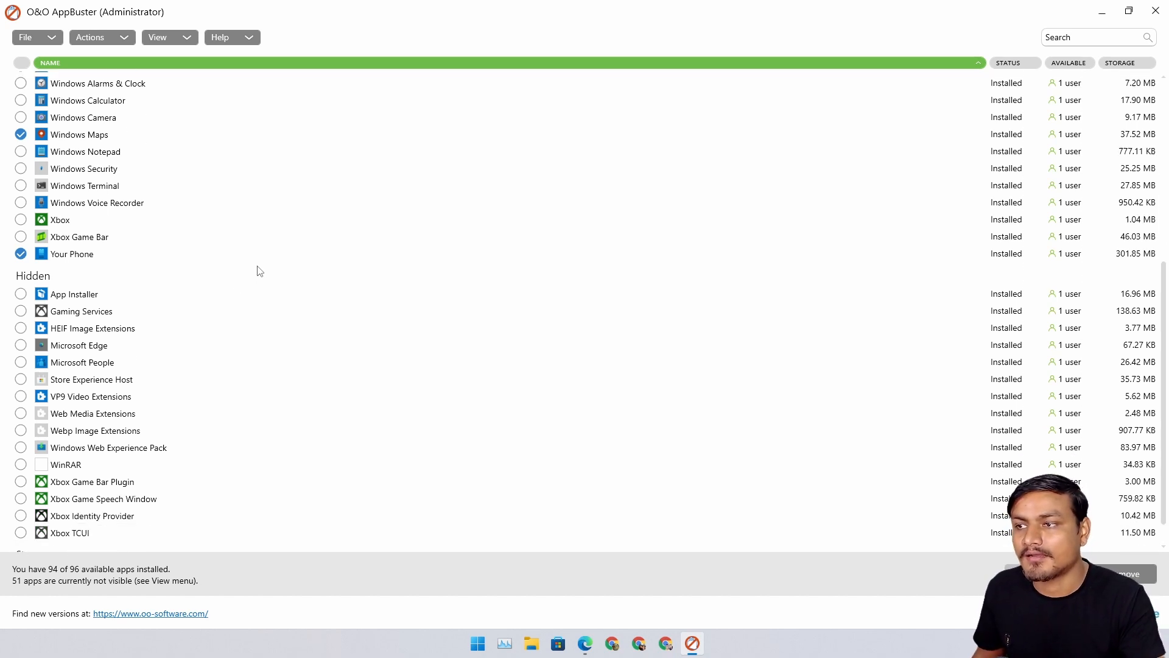
scroll(up, 3)
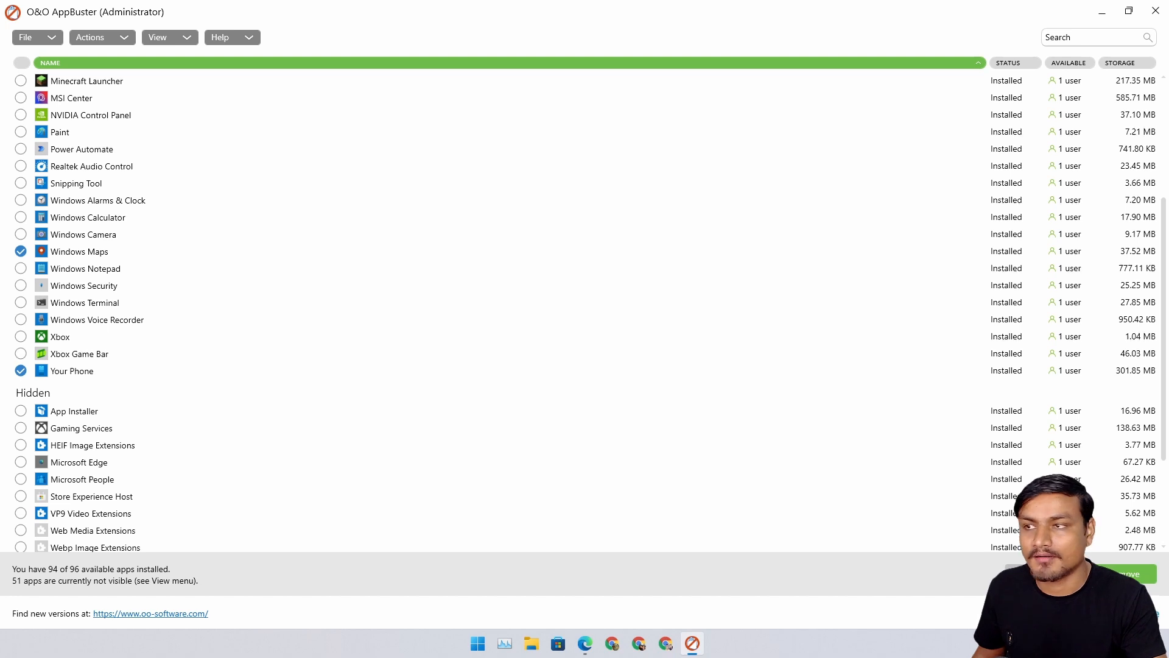
- Start Remove for the two marked apps and choose the Machine scope in the Remove apps dialog
click(89, 38)
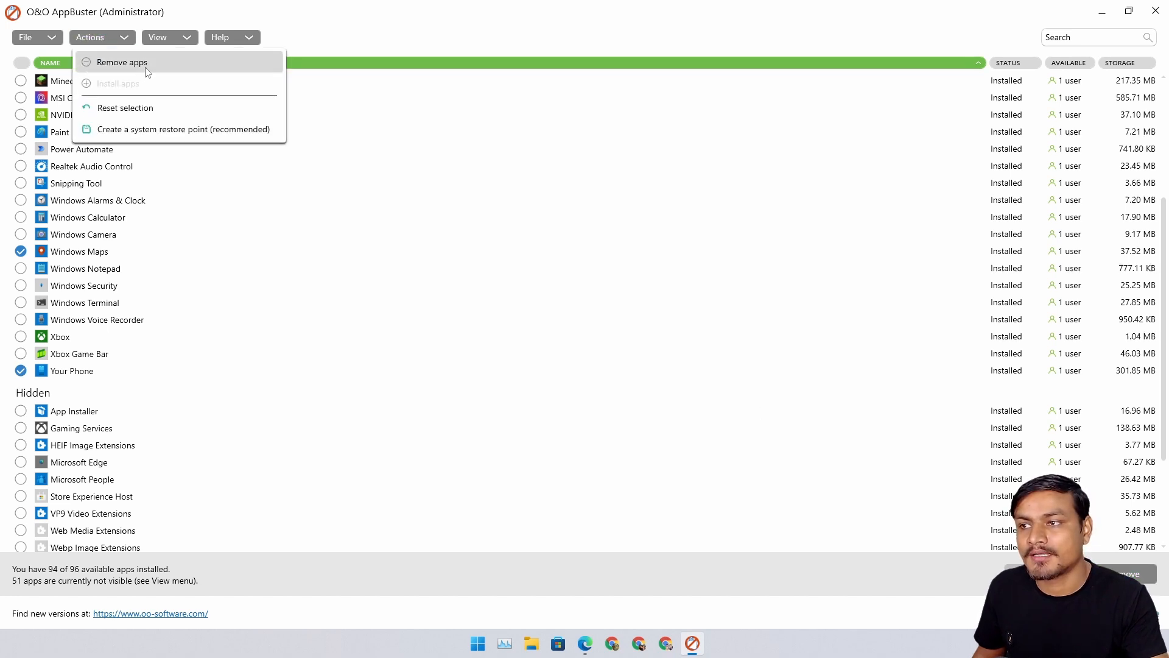
click(122, 62)
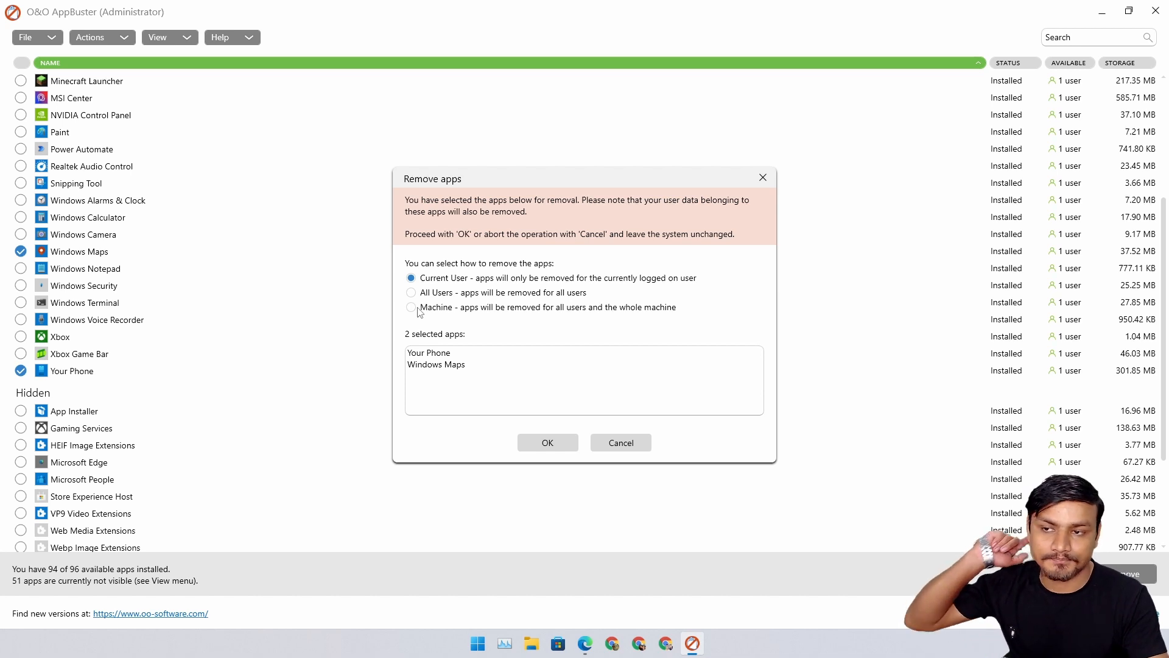
mouse_move(447, 287)
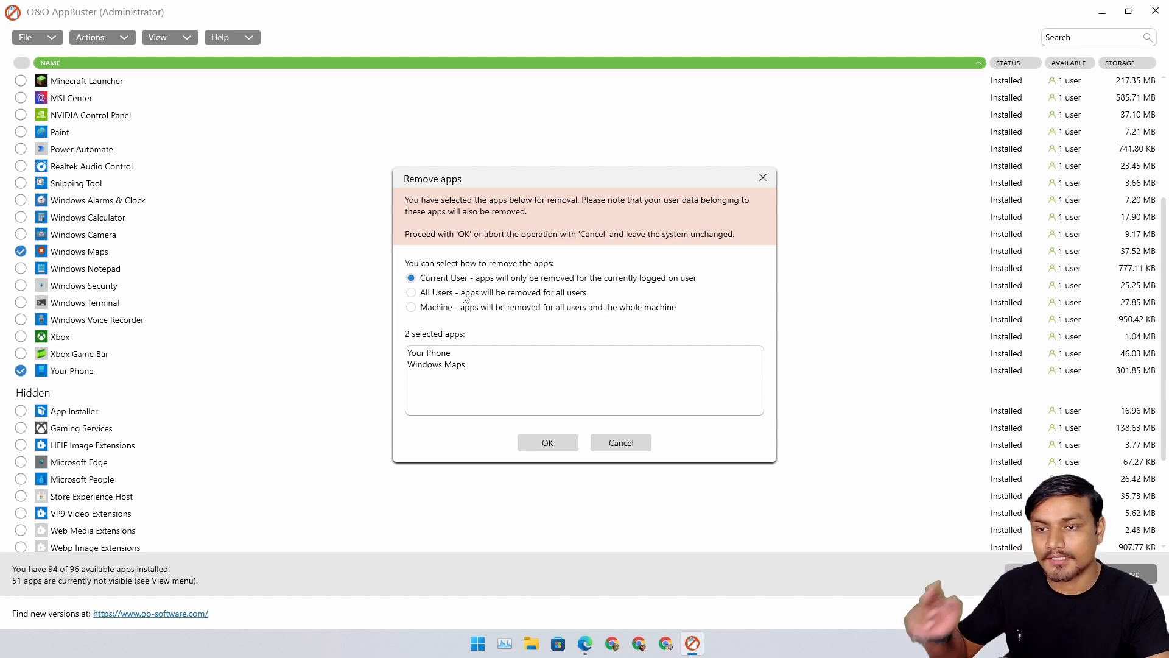
mouse_move(457, 297)
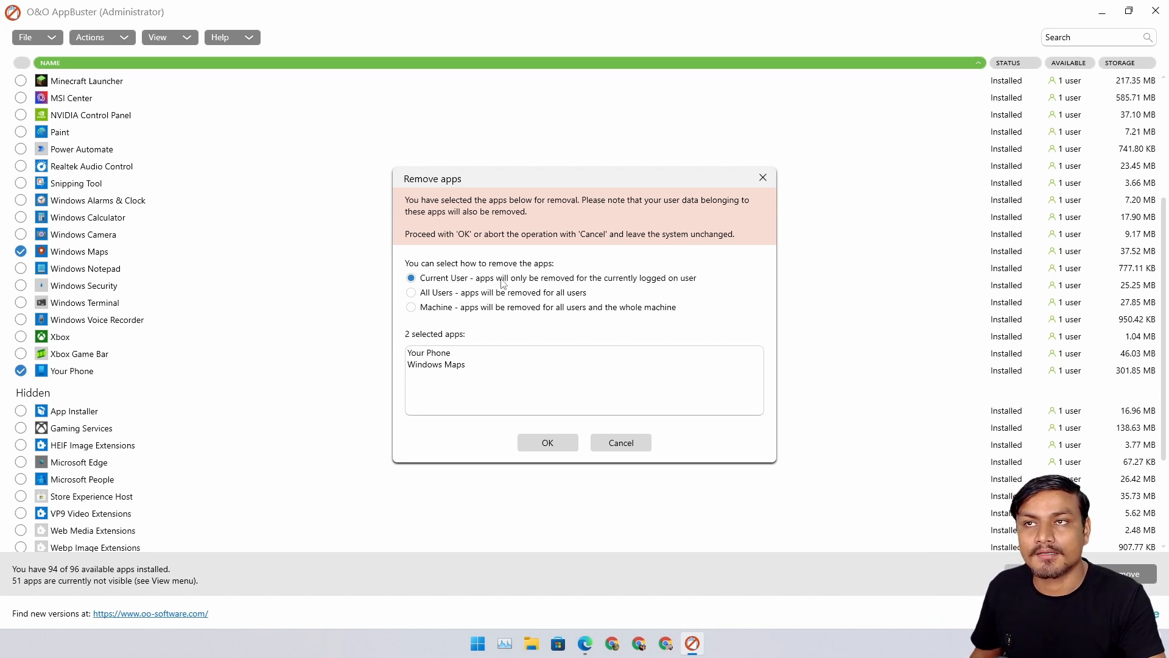
mouse_move(450, 293)
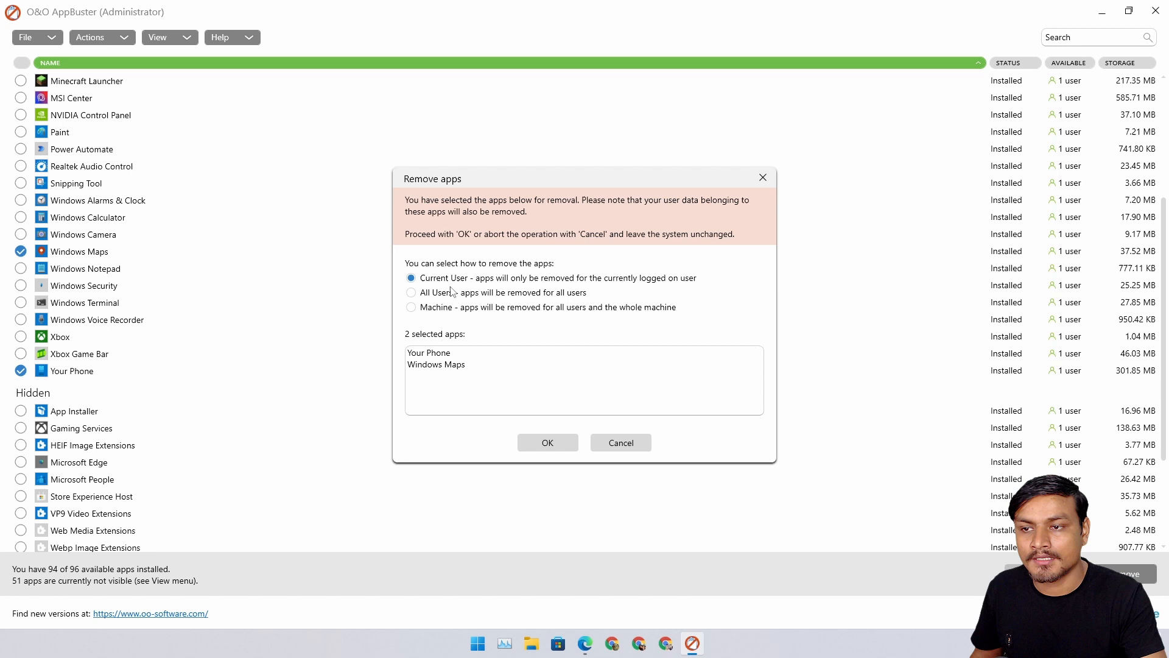
click(410, 292)
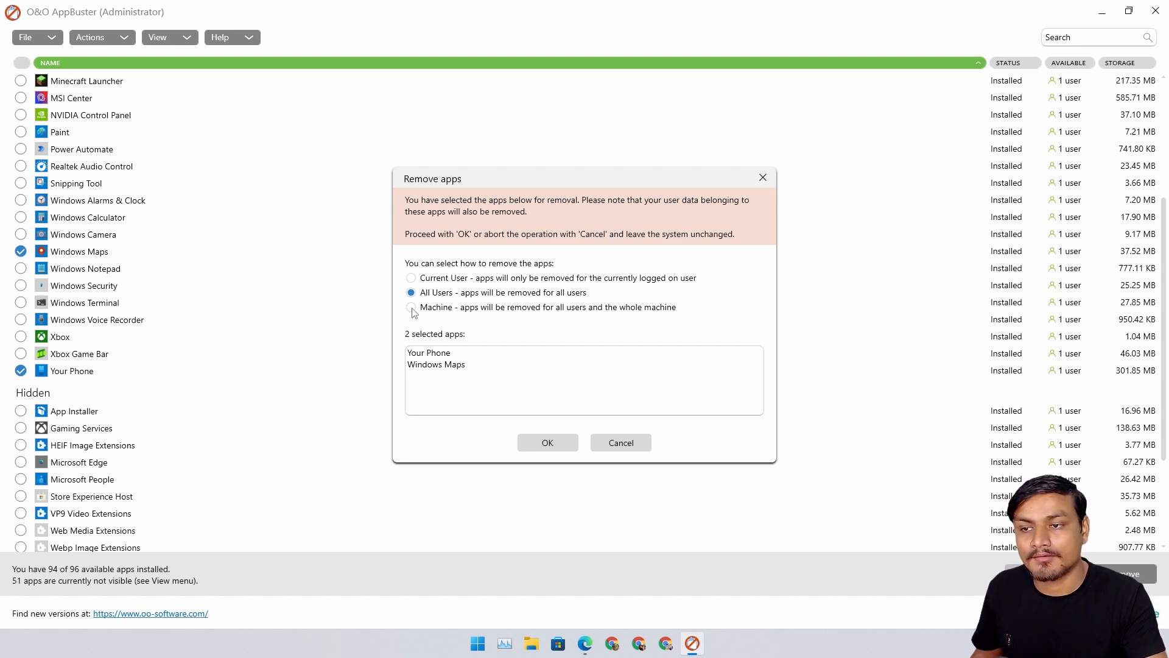
click(410, 307)
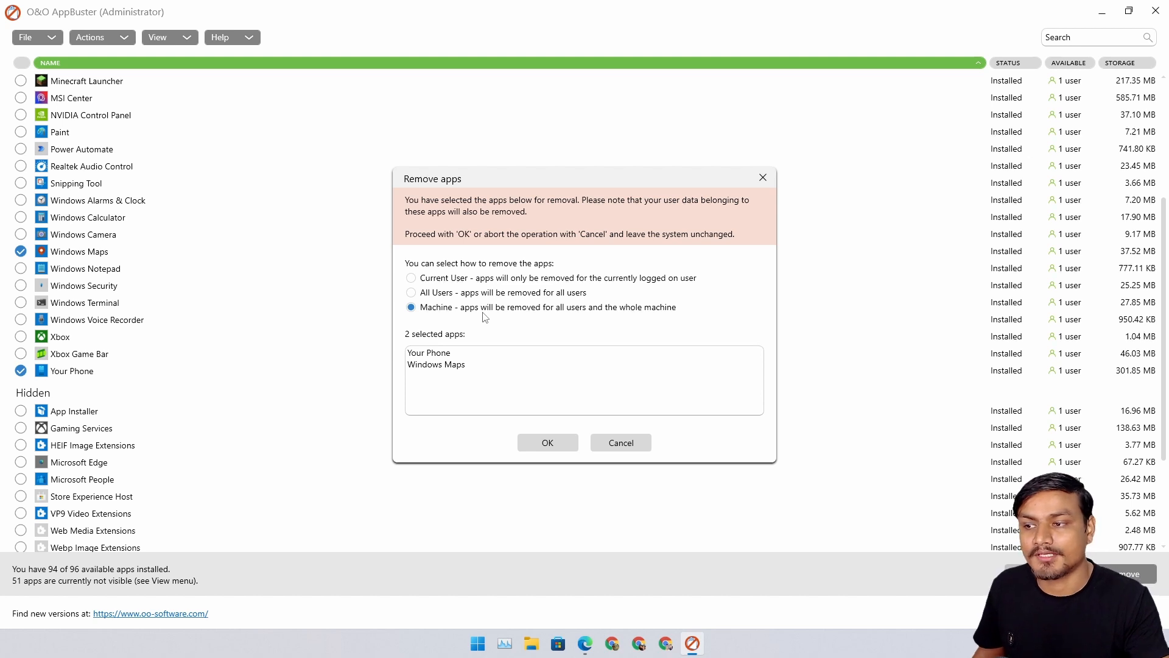
mouse_move(93, 259)
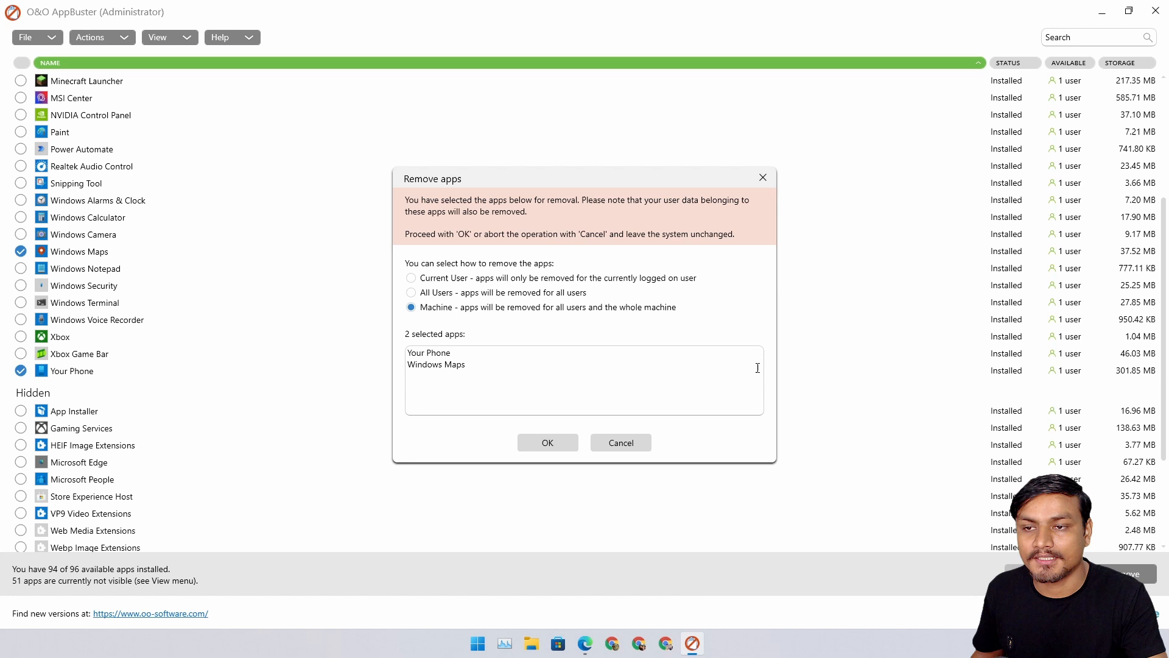
mouse_move(164, 291)
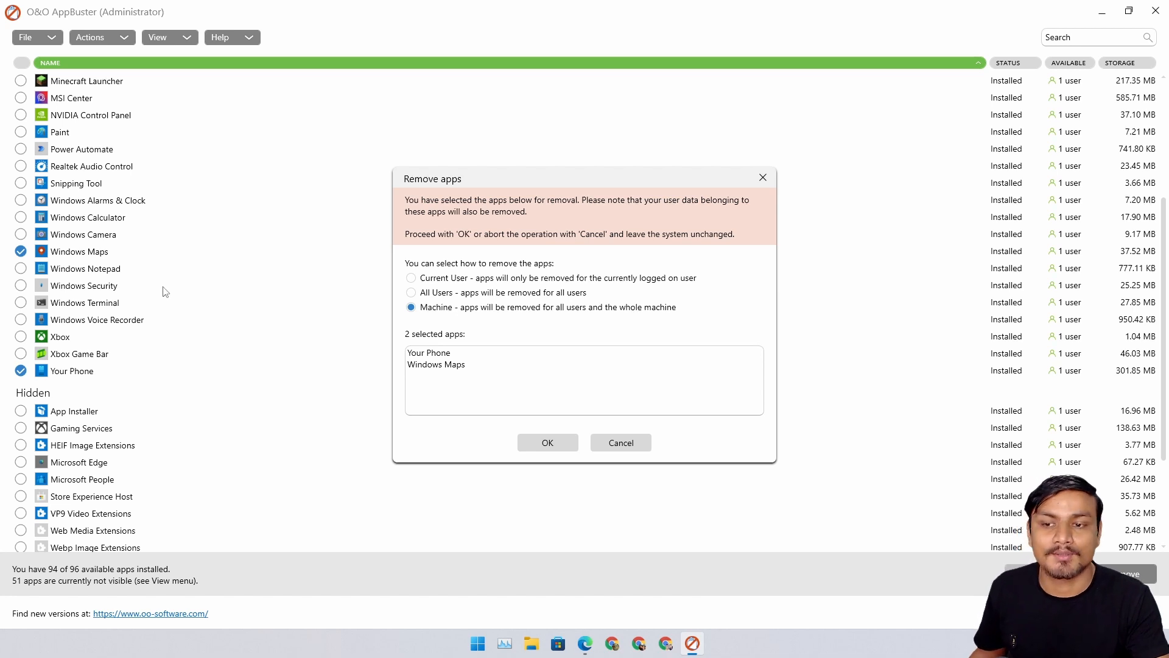
mouse_move(620, 442)
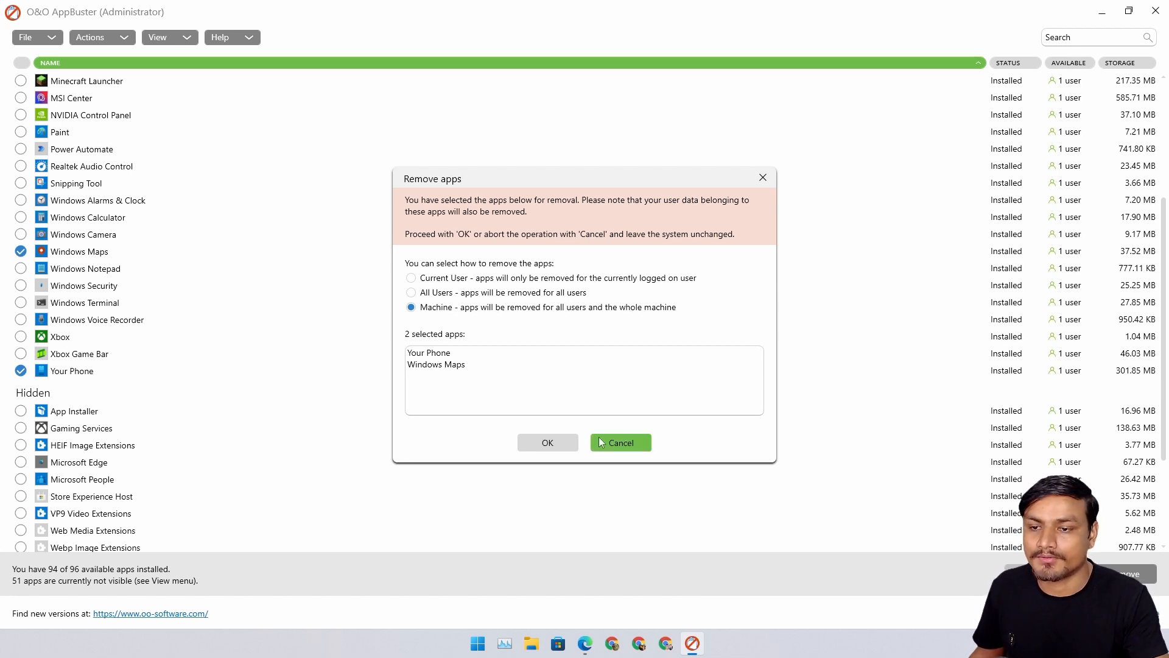
mouse_move(427, 312)
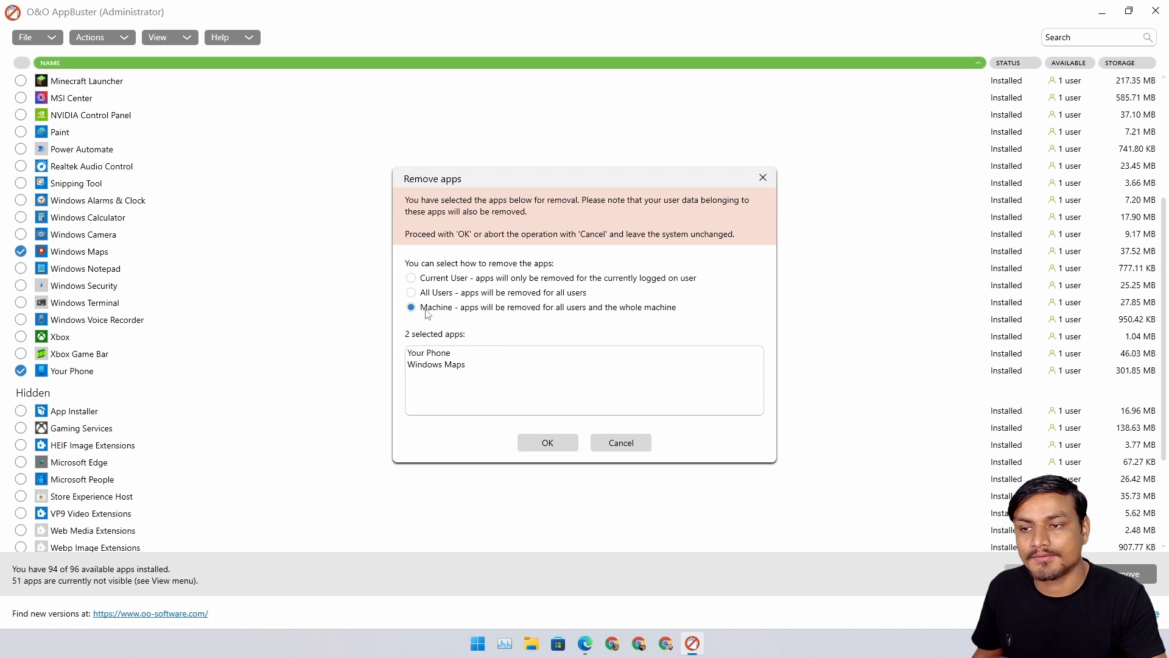
mouse_move(450, 317)
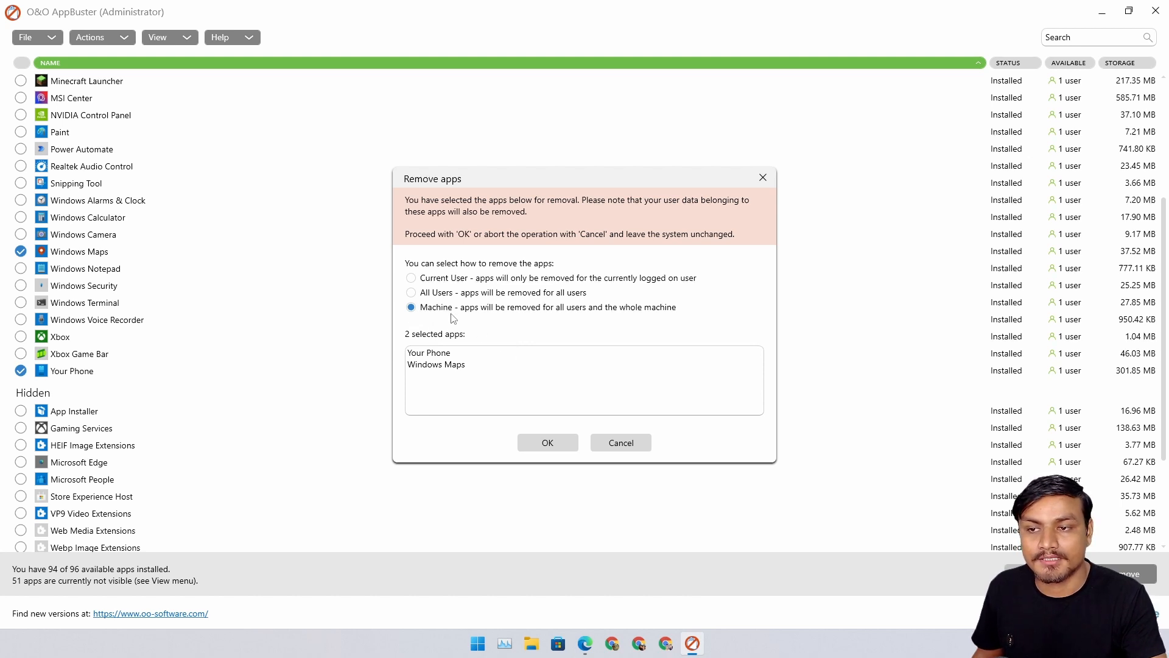
mouse_move(468, 314)
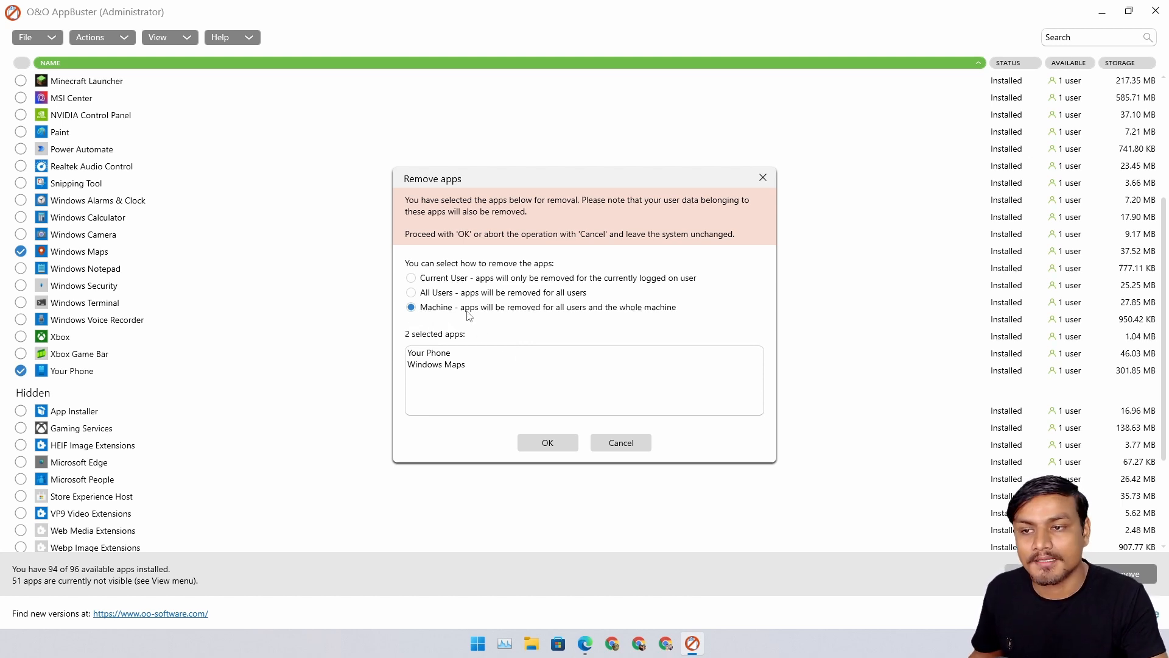
click(410, 277)
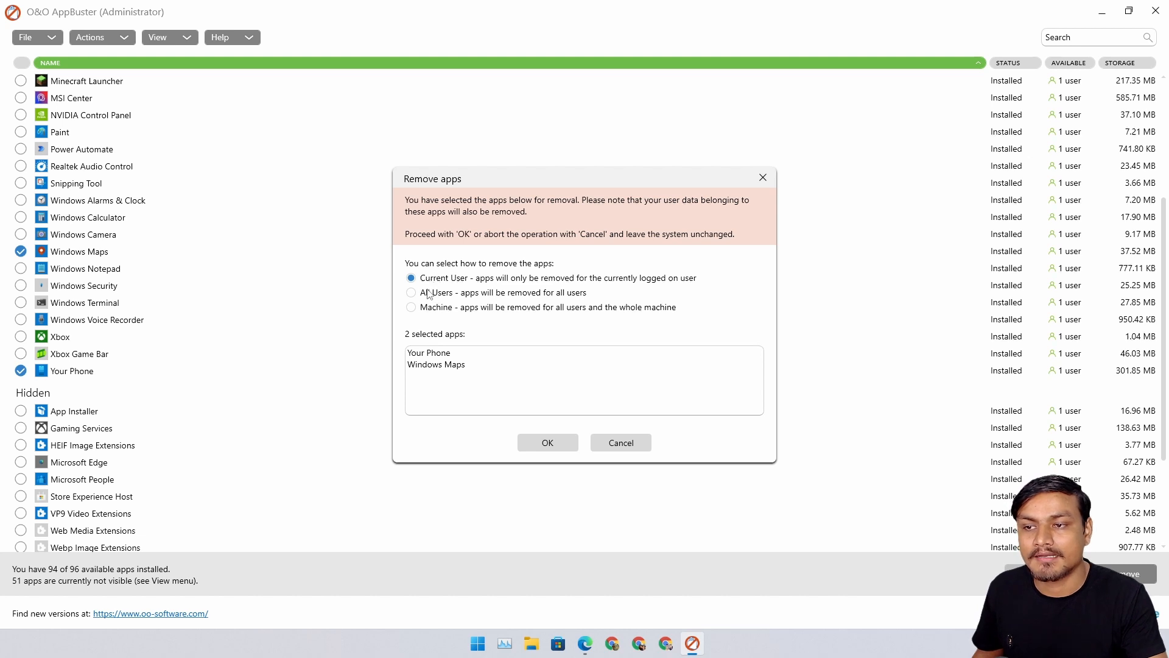
click(410, 307)
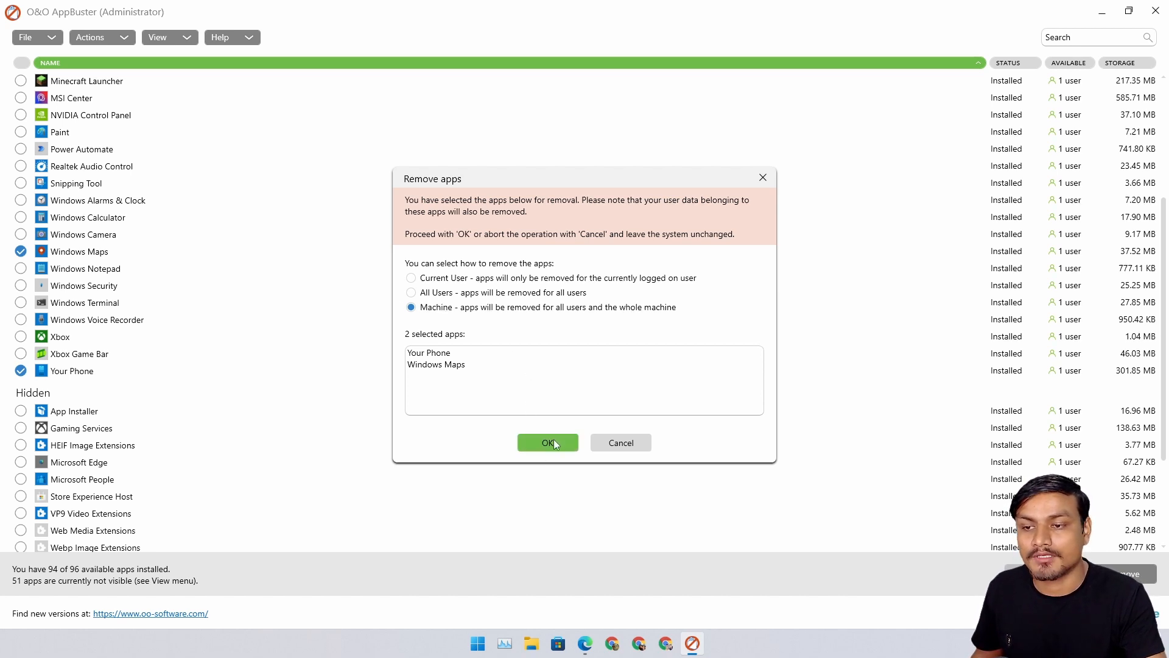
- Confirm removal with no restore point; acknowledge the Your Phone in-use error and close the status
click(547, 442)
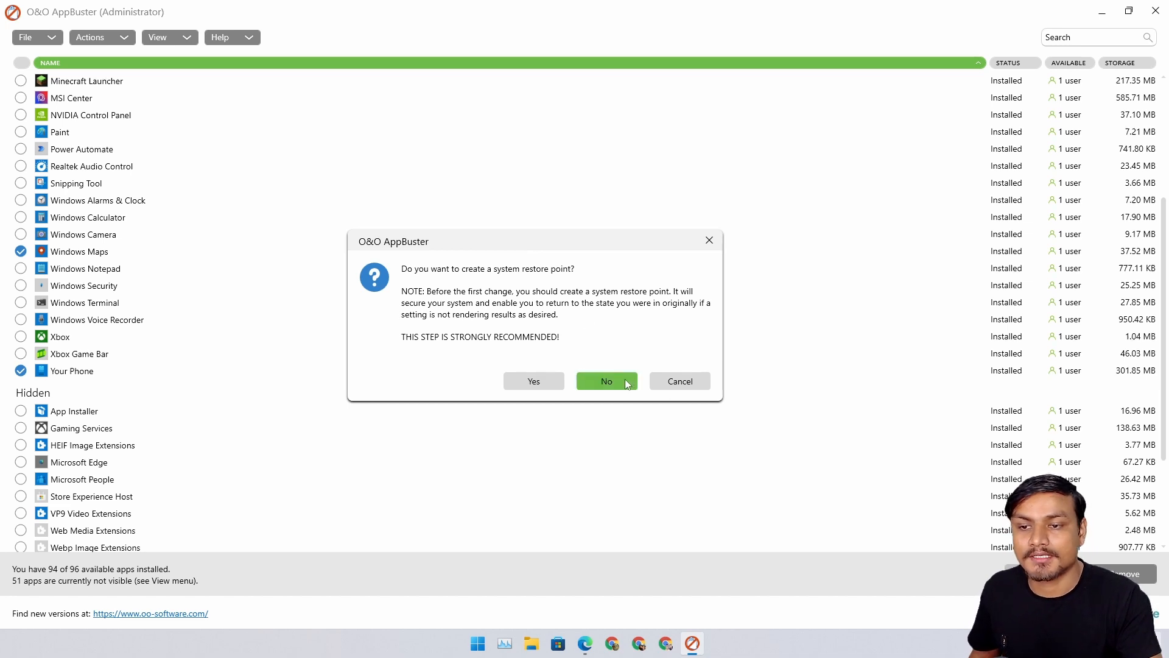
click(606, 381)
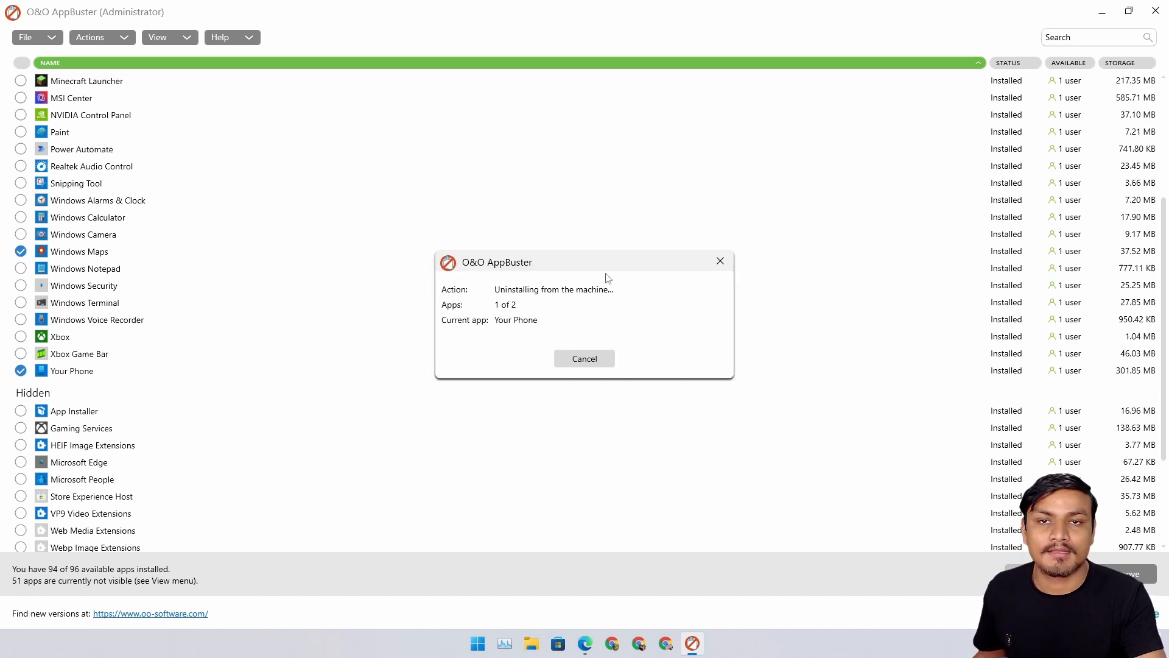
mouse_move(170, 284)
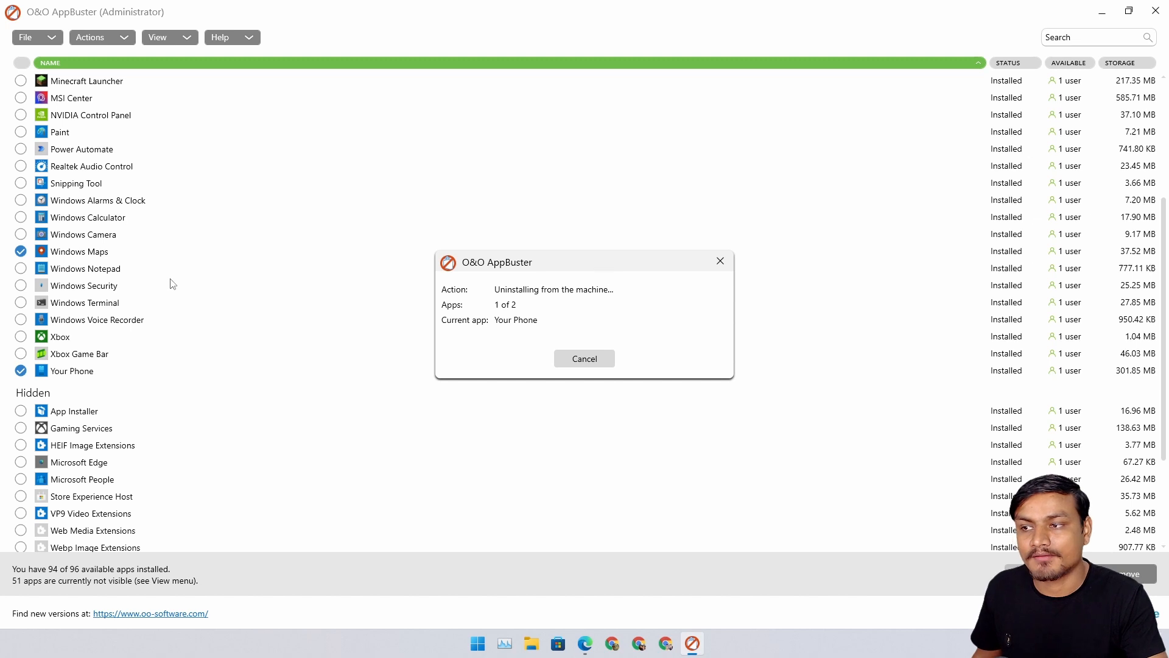
mouse_move(588, 267)
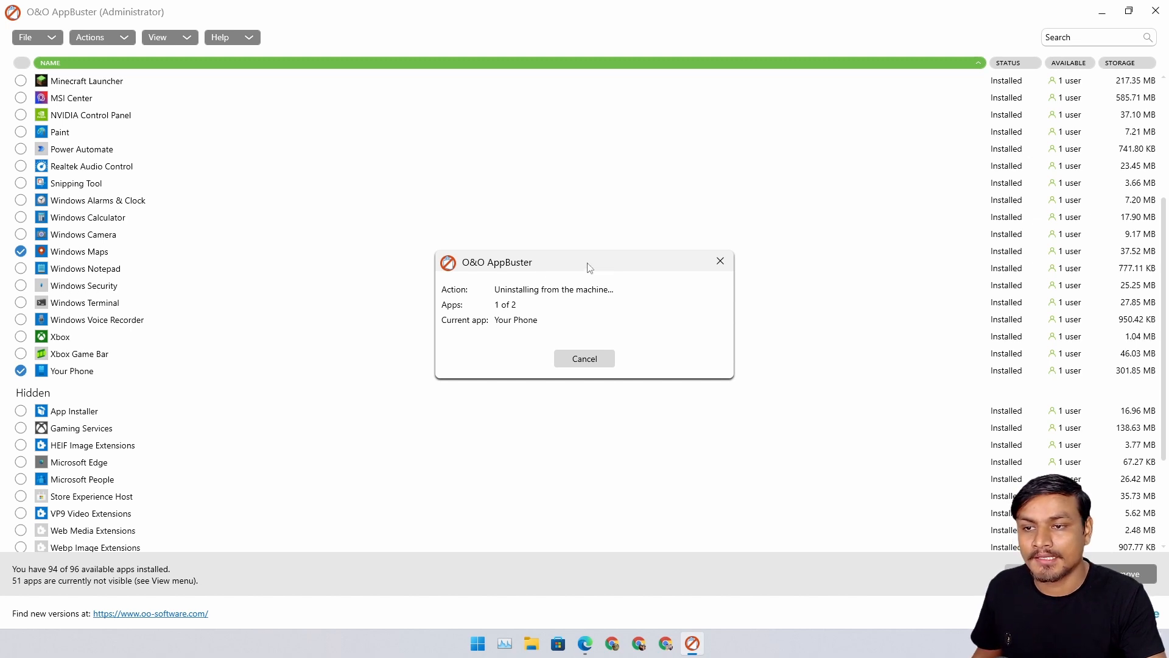
mouse_move(548, 291)
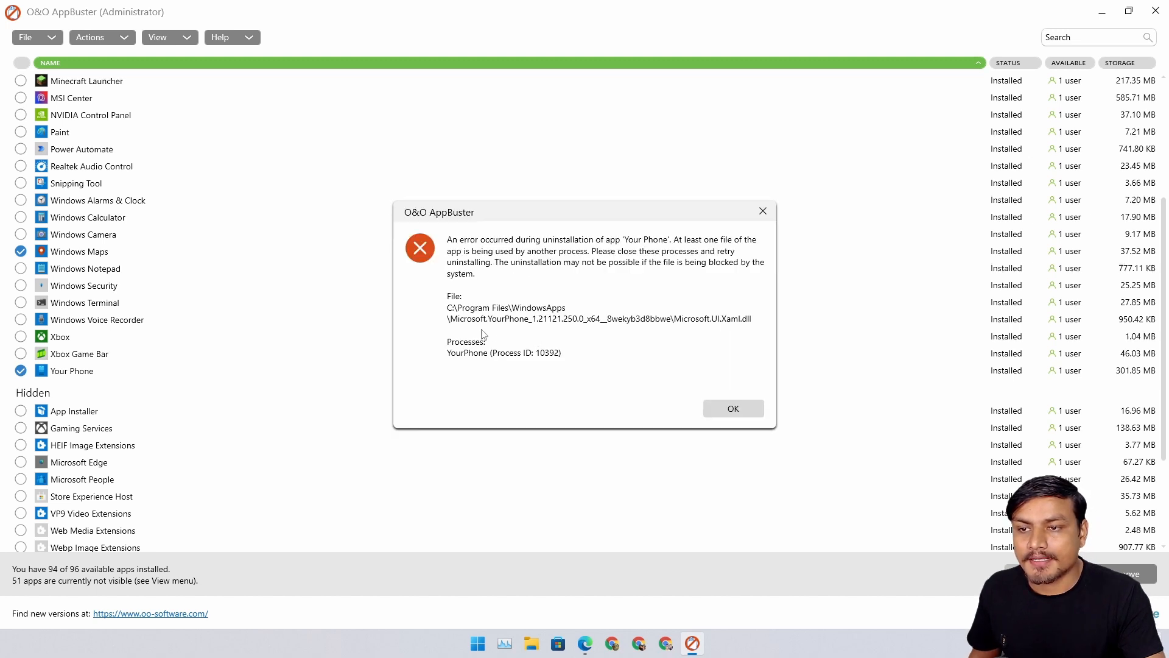
mouse_move(565, 328)
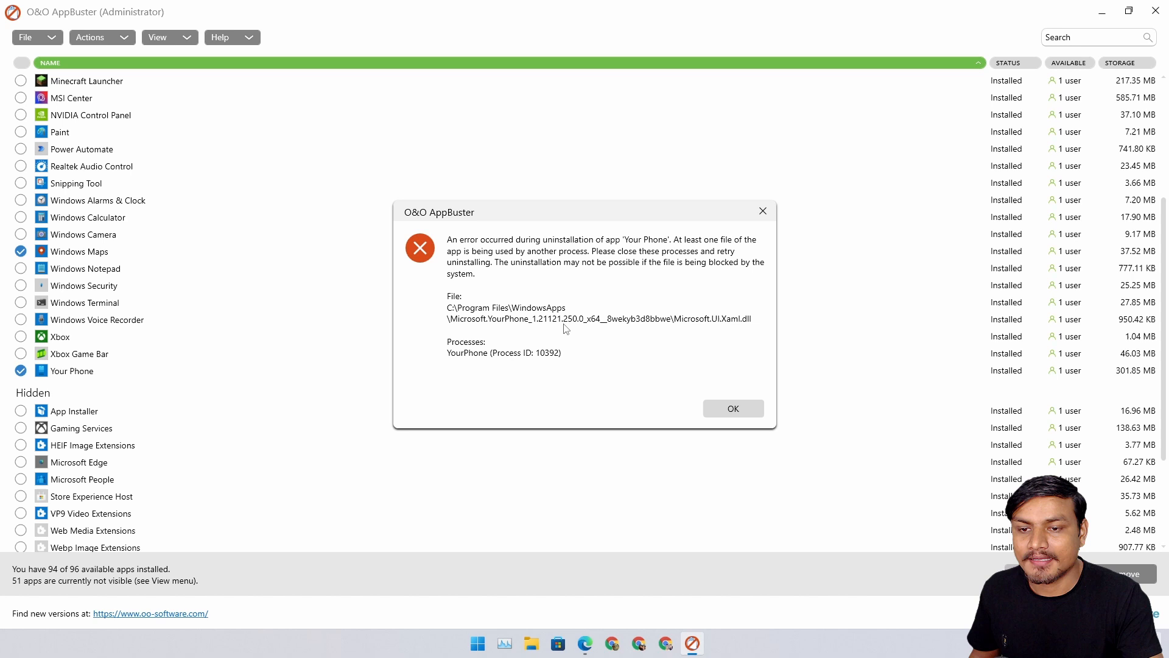
click(732, 408)
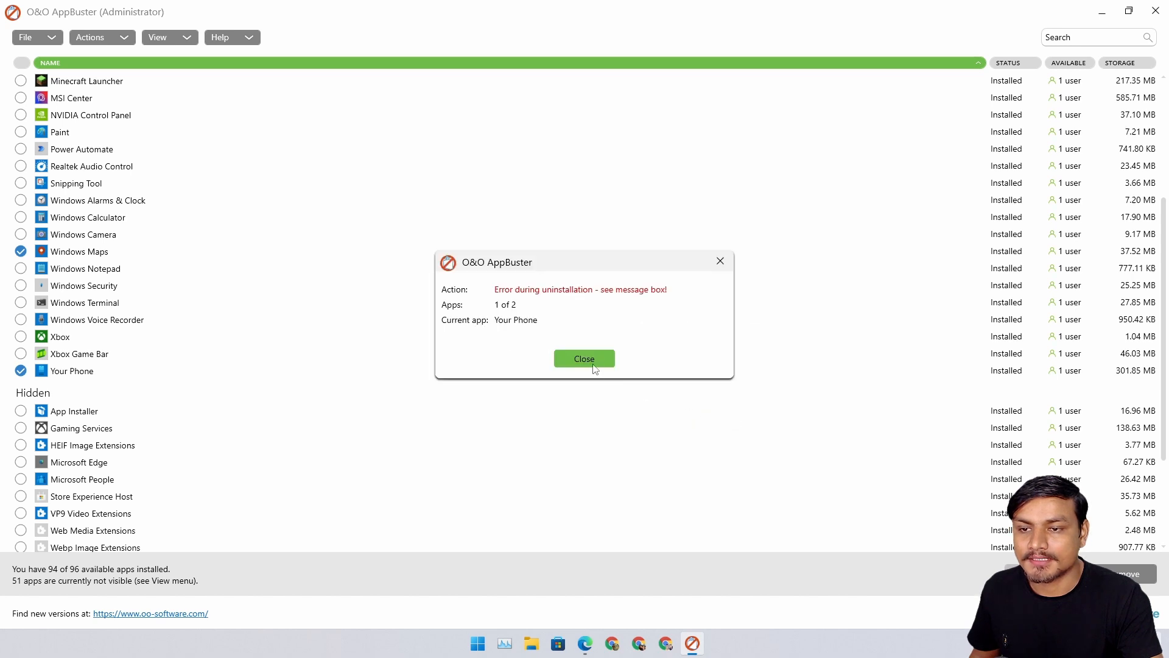
click(584, 358)
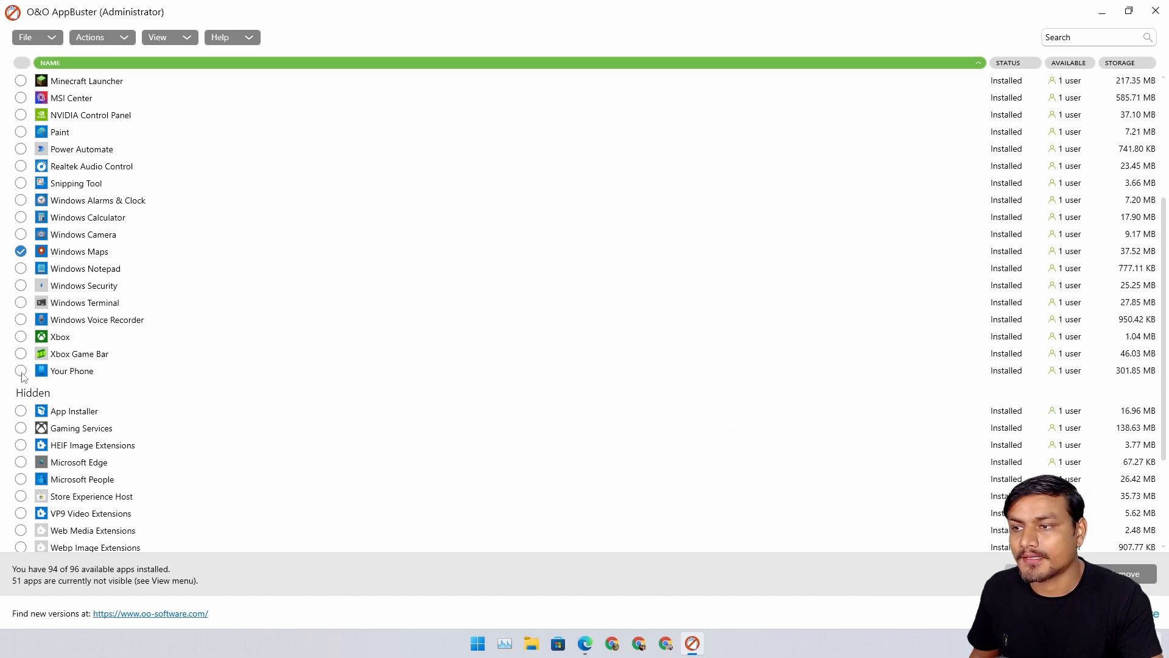
- Leave only Windows Maps ticked, confirm its Machine removal and close the success message
click(21, 370)
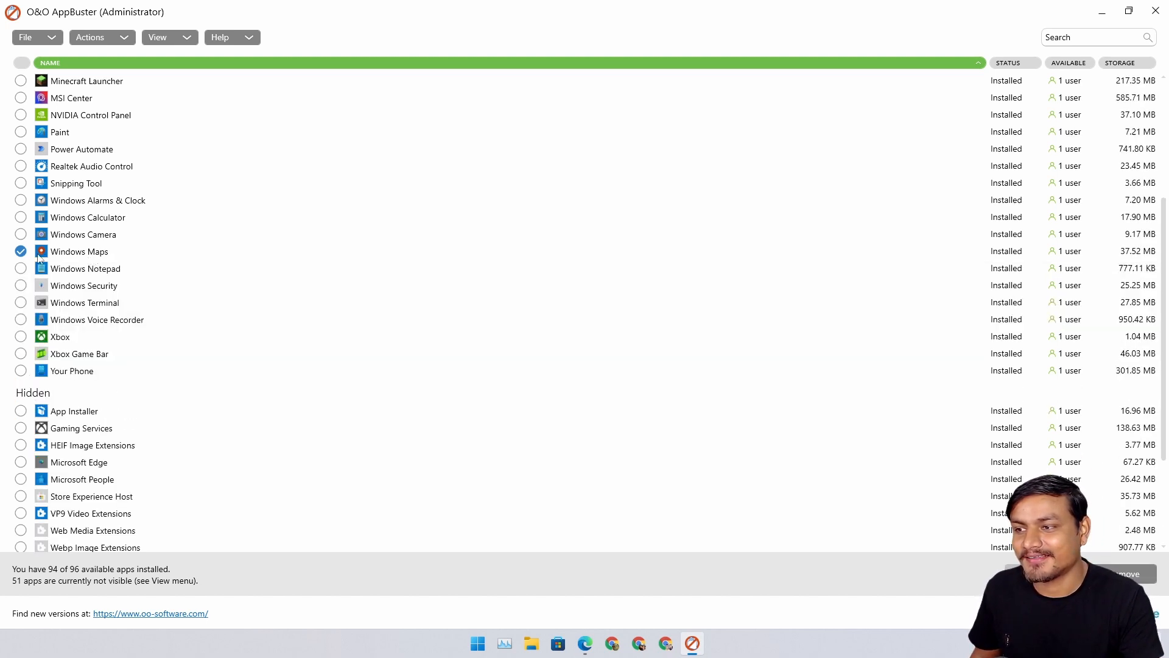
mouse_move(85, 320)
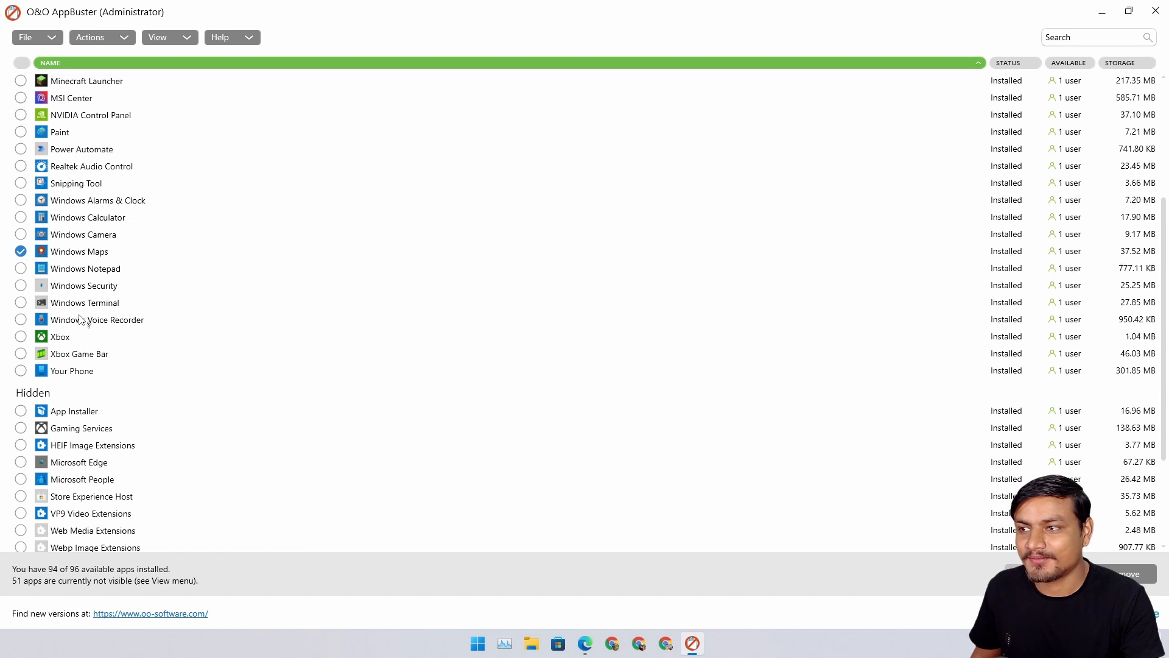
mouse_move(73, 266)
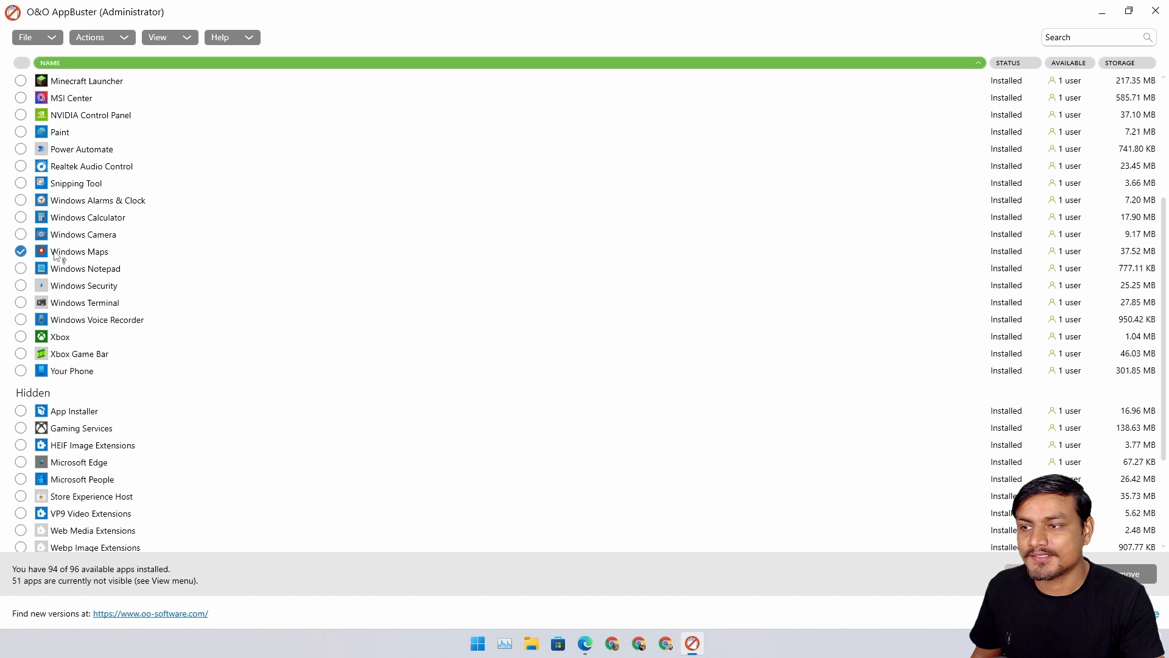
click(20, 370)
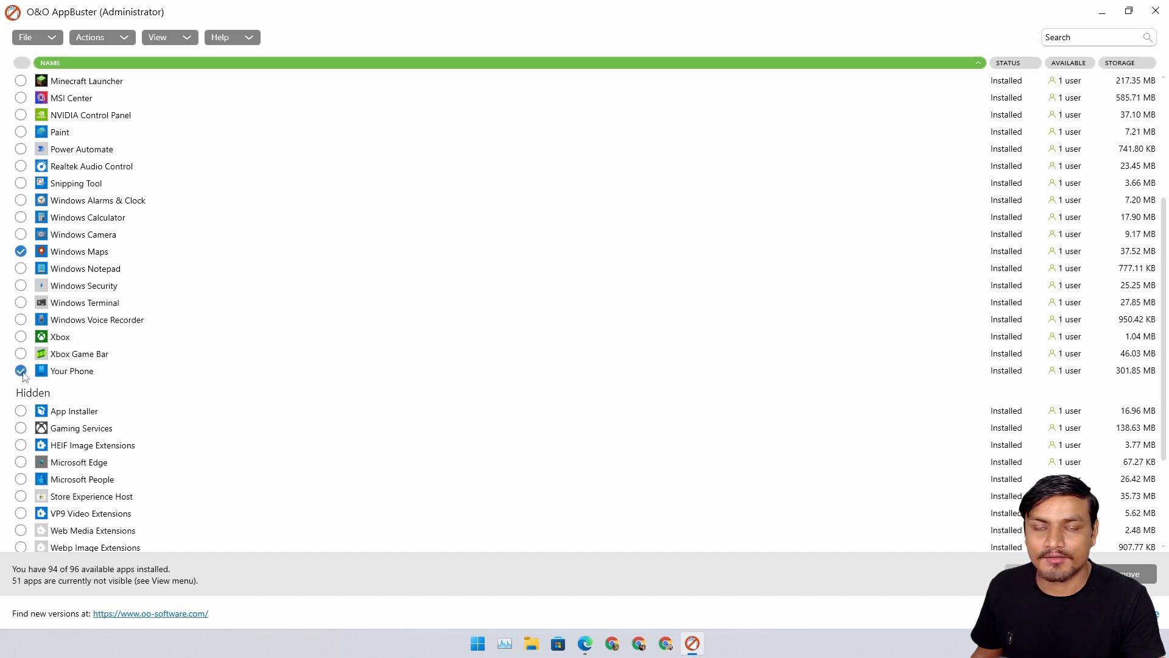
click(20, 370)
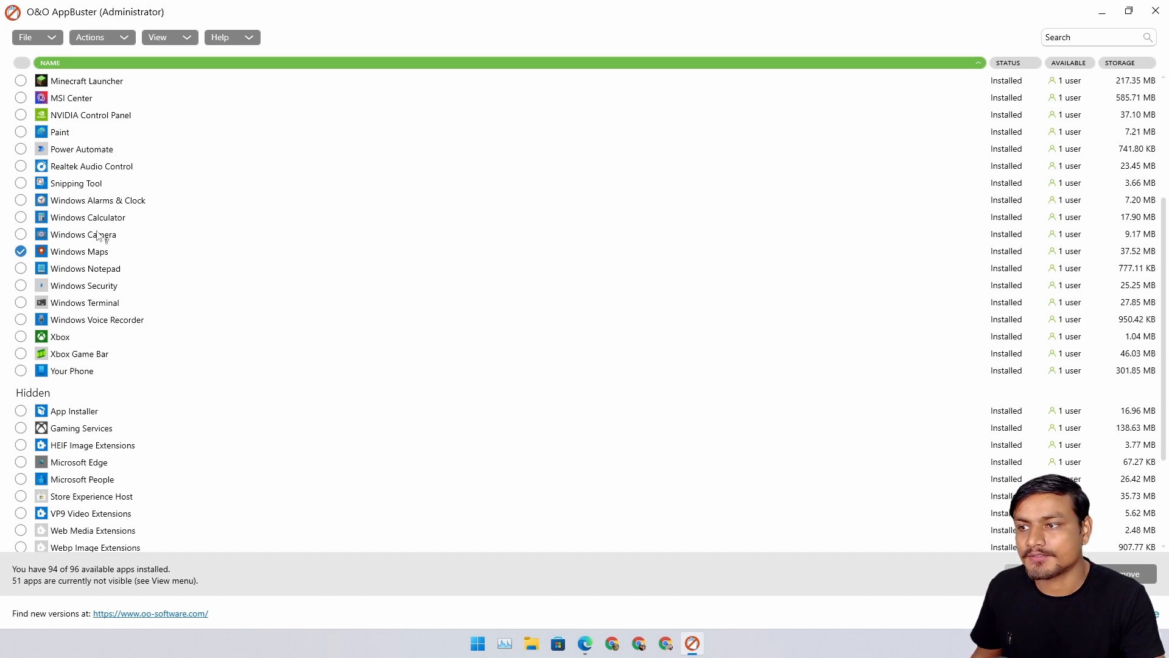
mouse_move(97, 237)
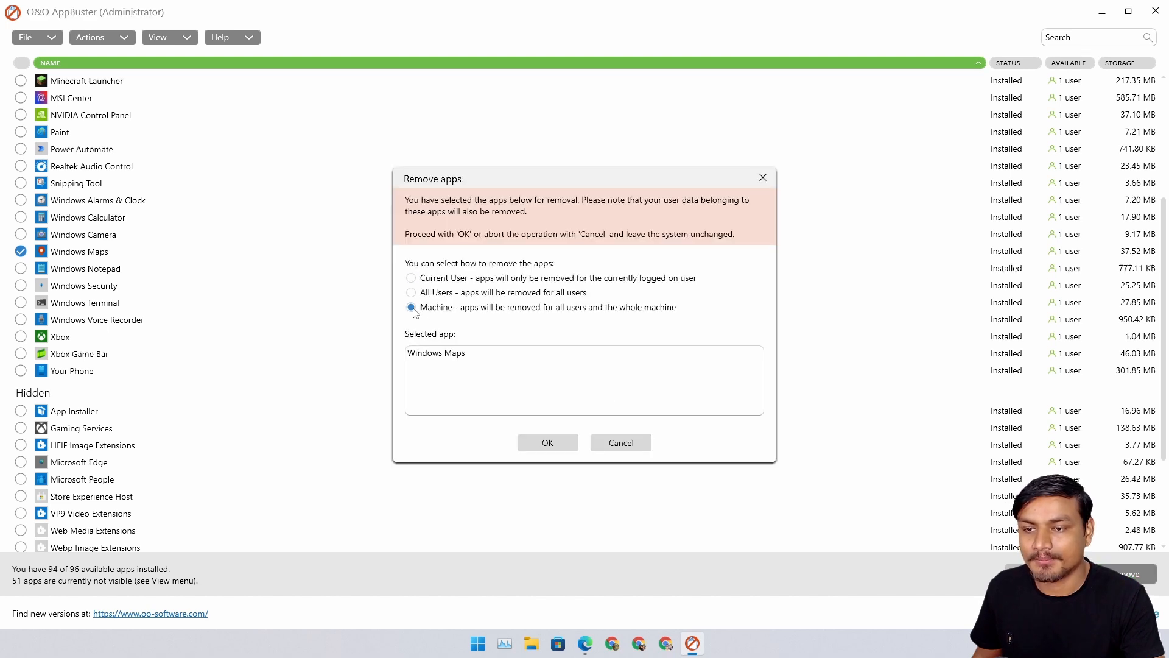
click(547, 442)
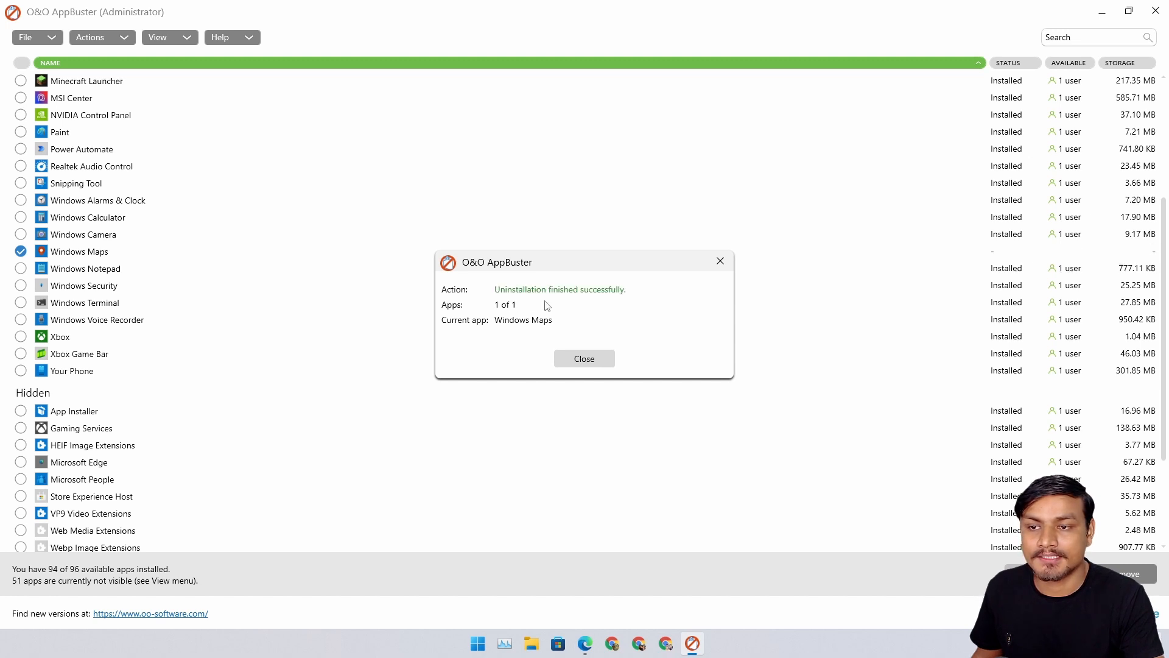
click(583, 358)
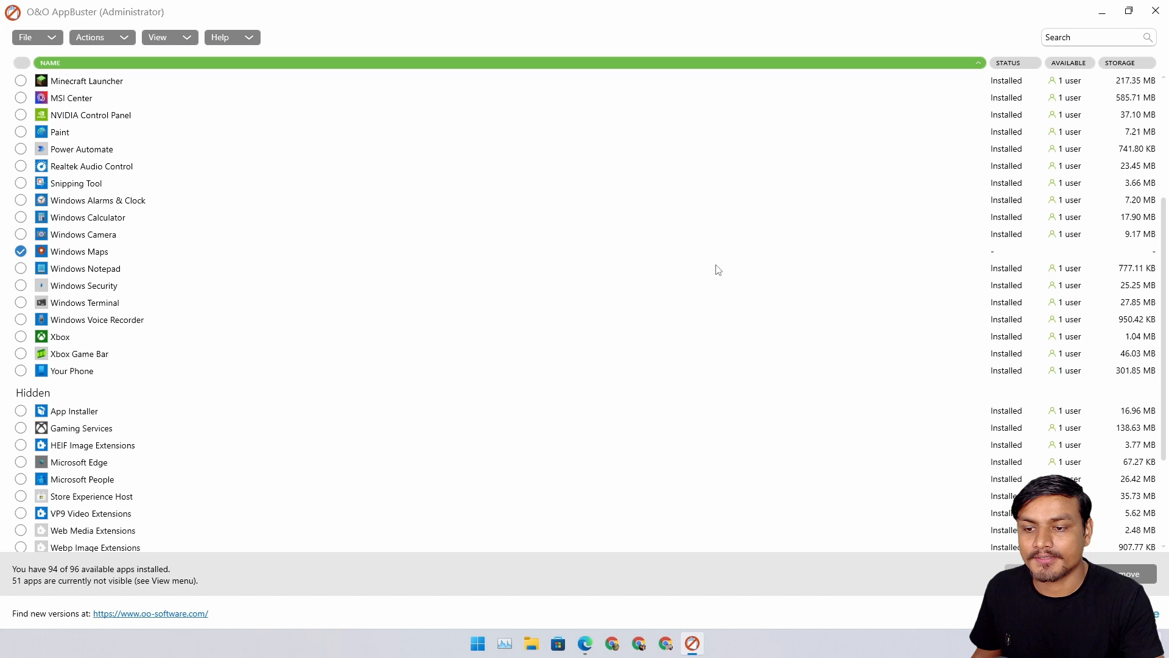
mouse_move(643, 457)
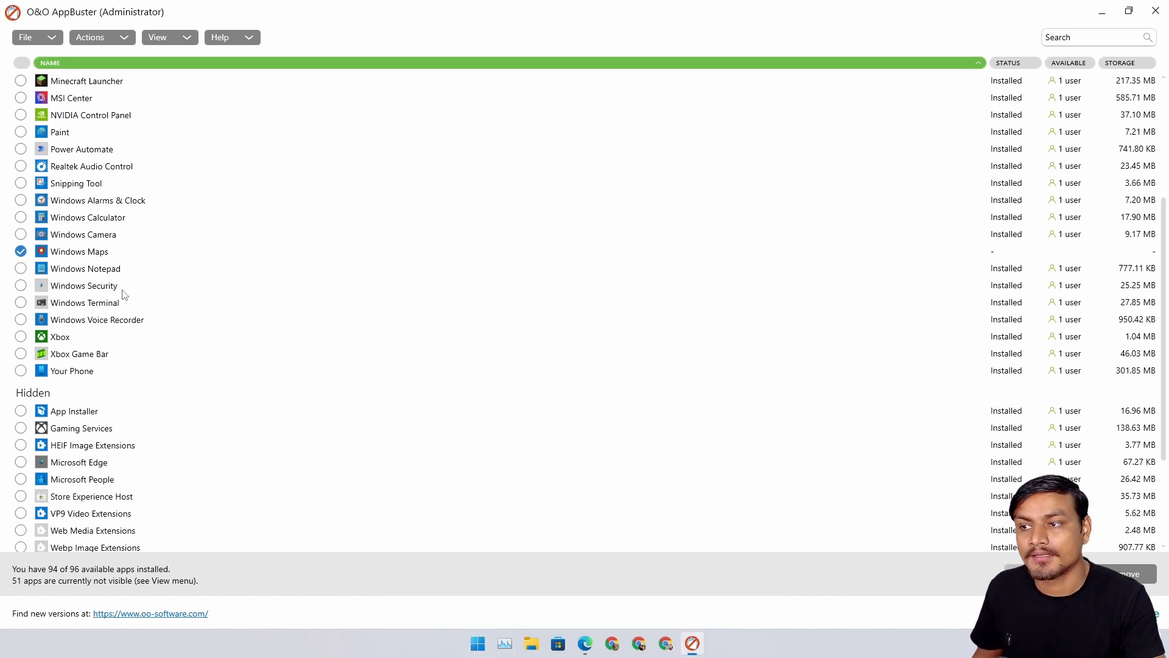
- Review the app list (93 of 96 installed) and close O&O AppBuster to the desktop
scroll(up, 3)
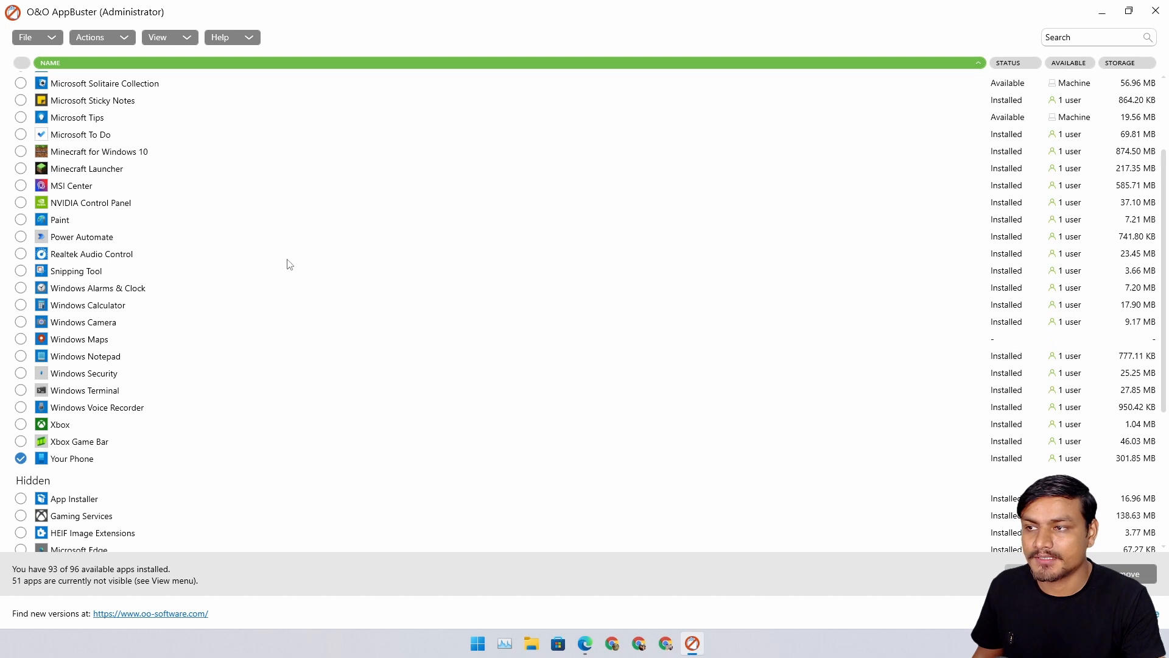
mouse_move(242, 224)
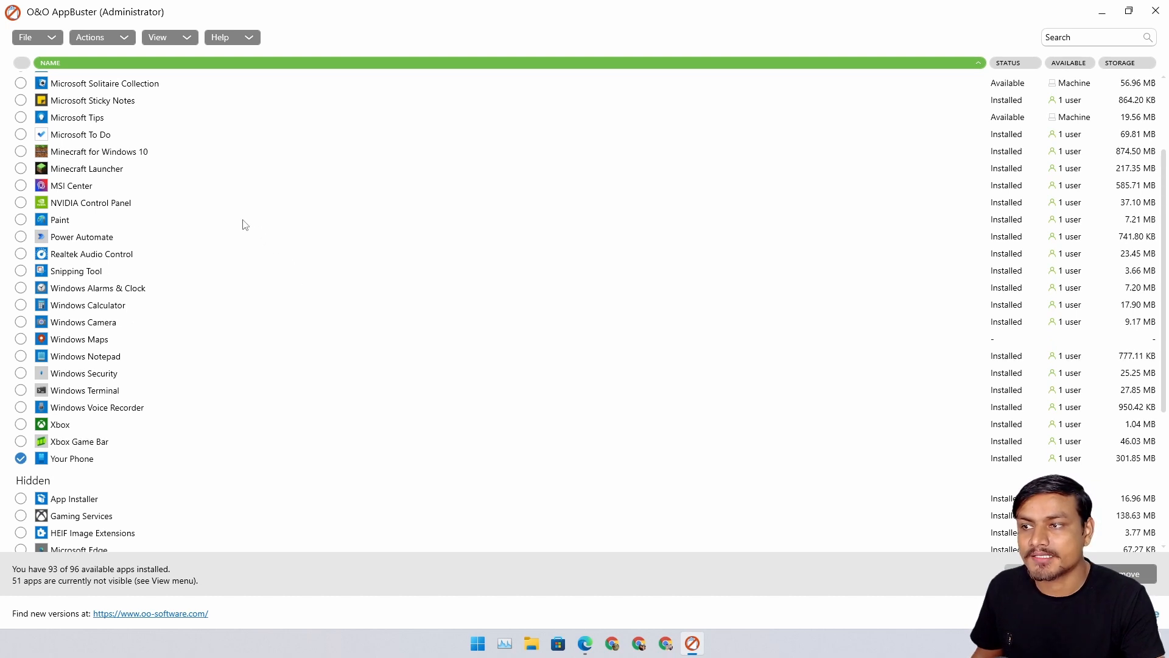
mouse_move(171, 395)
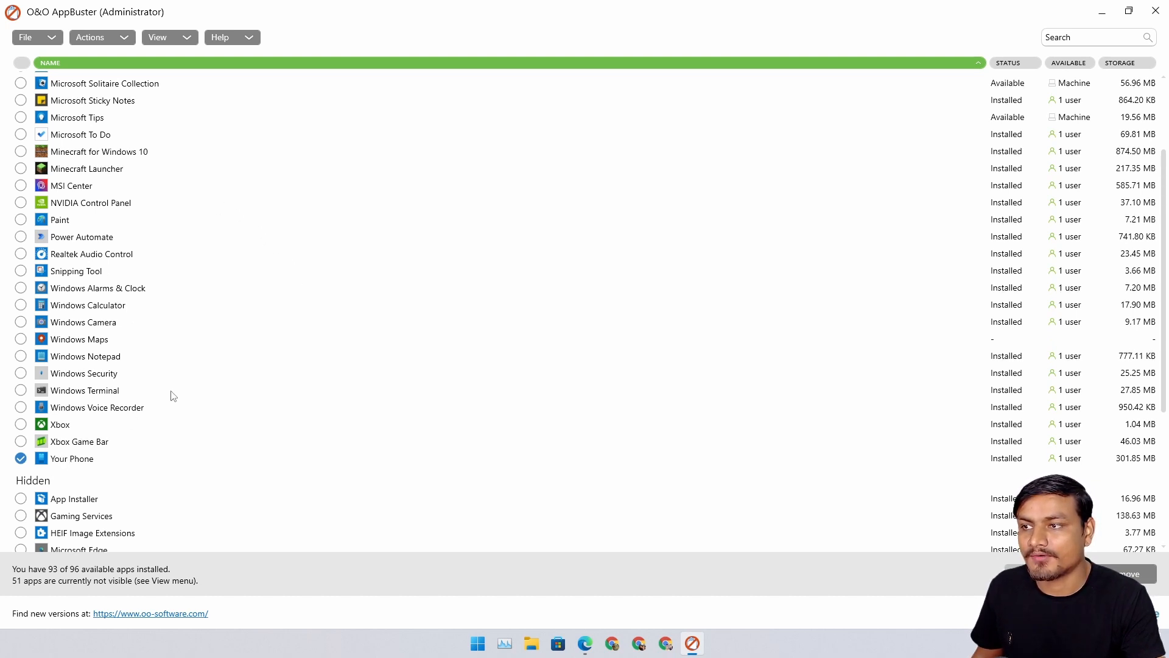
scroll(up, 3)
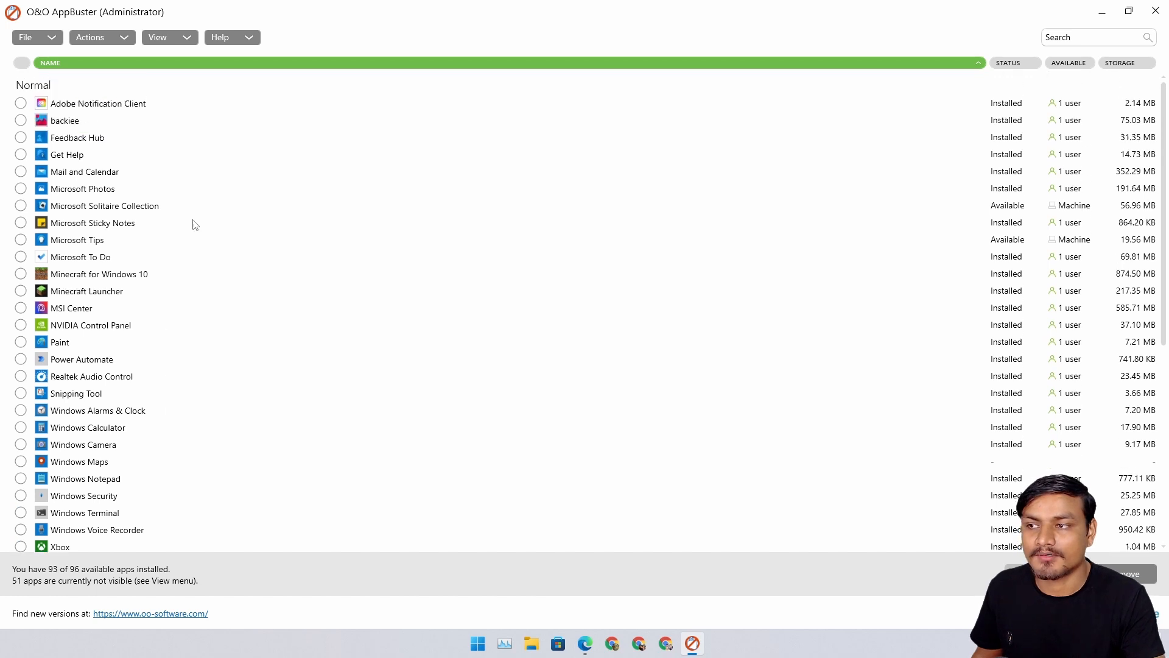
scroll(down, 3)
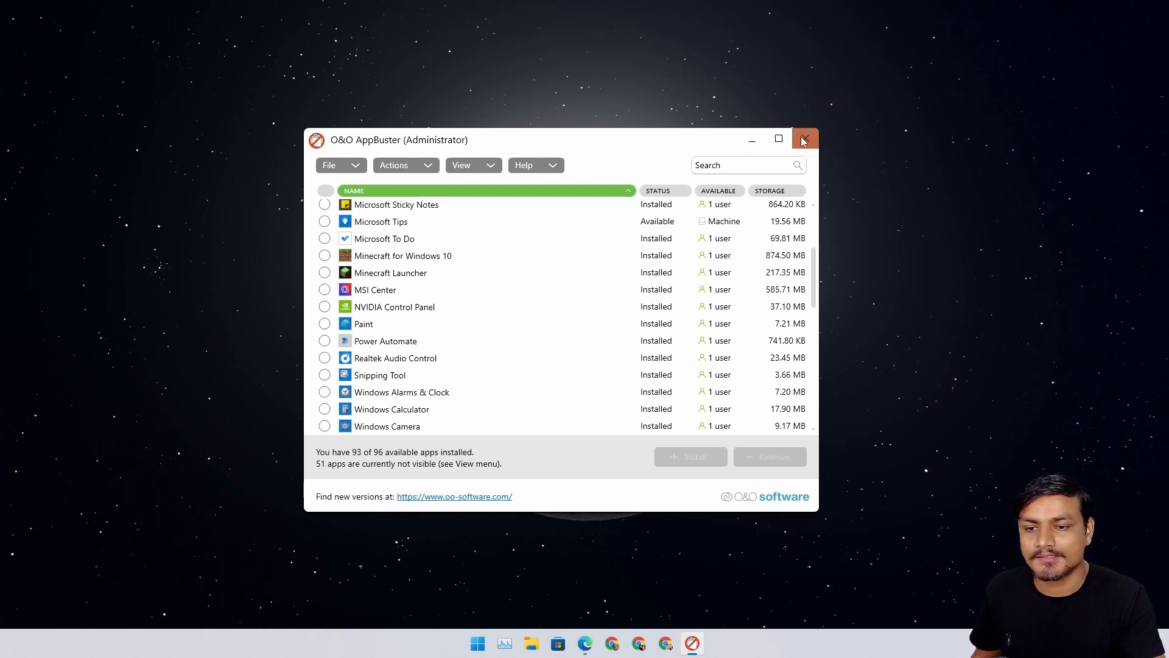
click(804, 139)
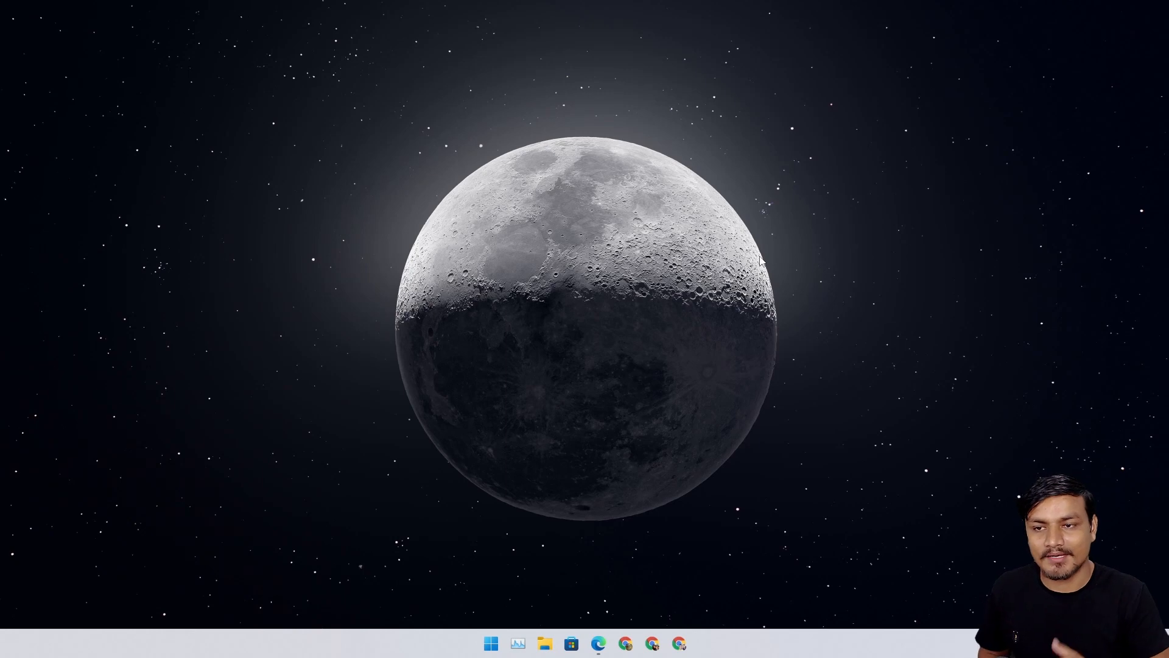